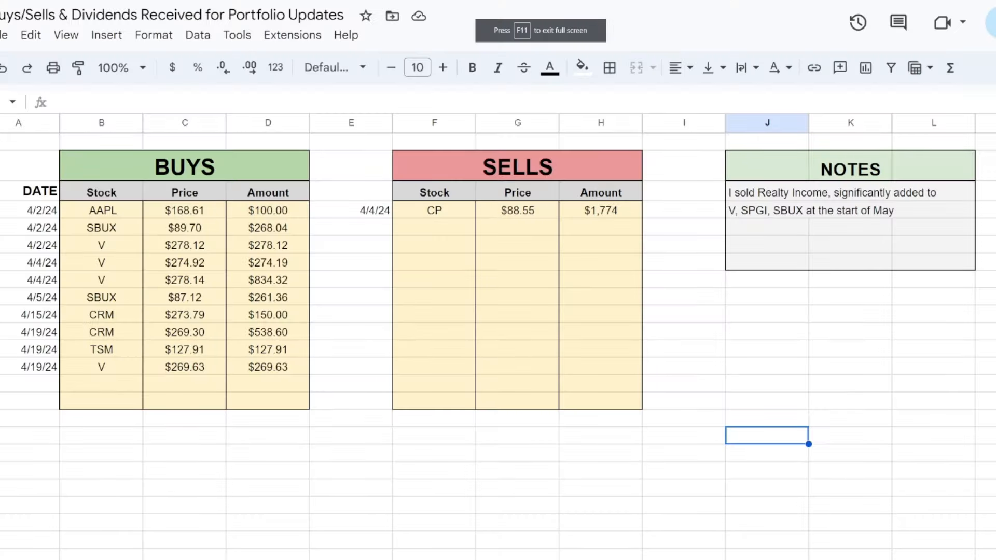
mouse_move(344, 159)
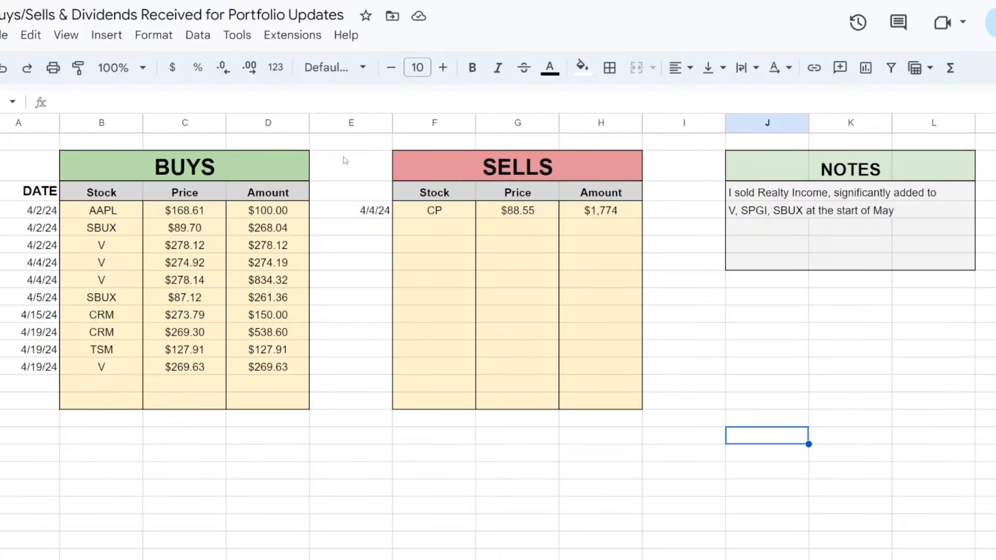
mouse_move(92, 221)
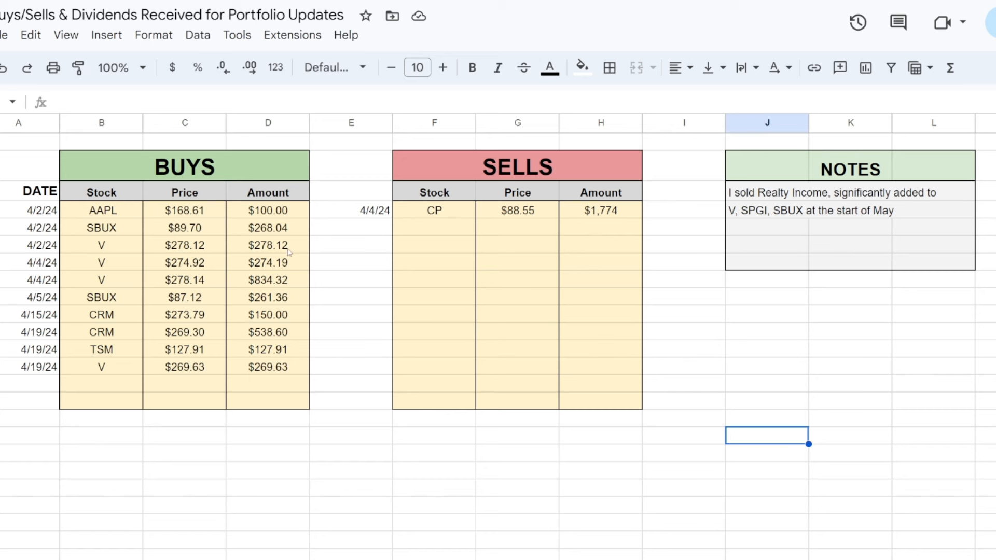
mouse_move(144, 235)
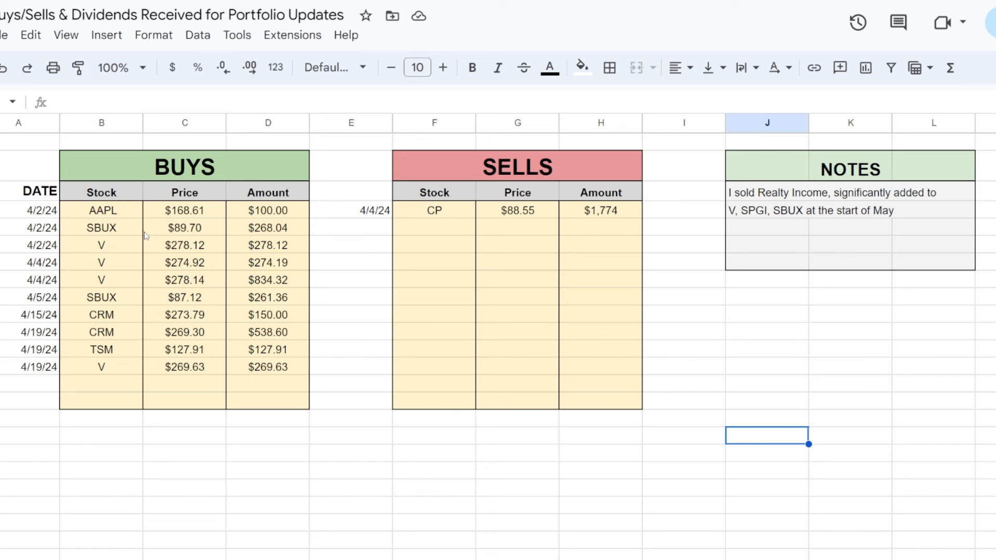
mouse_move(109, 214)
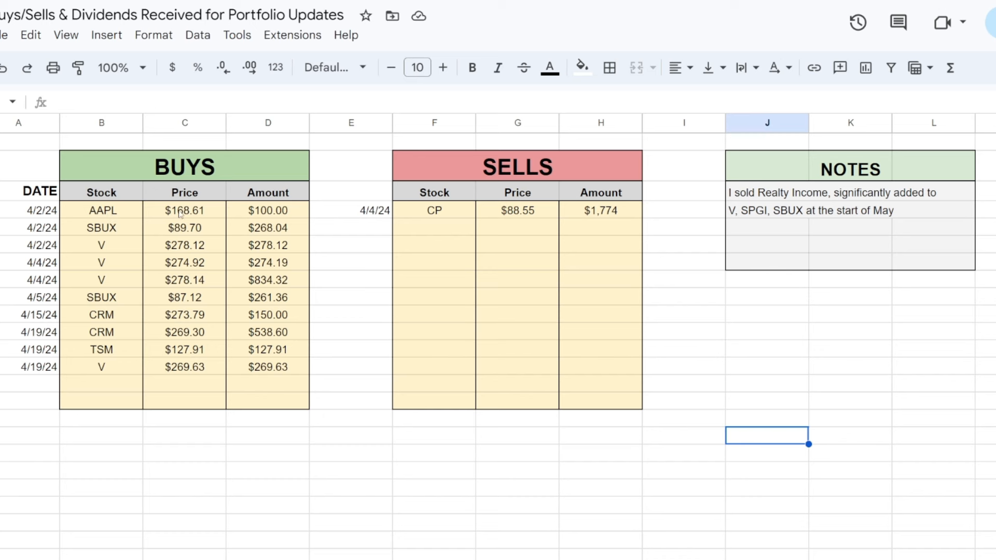
mouse_move(260, 216)
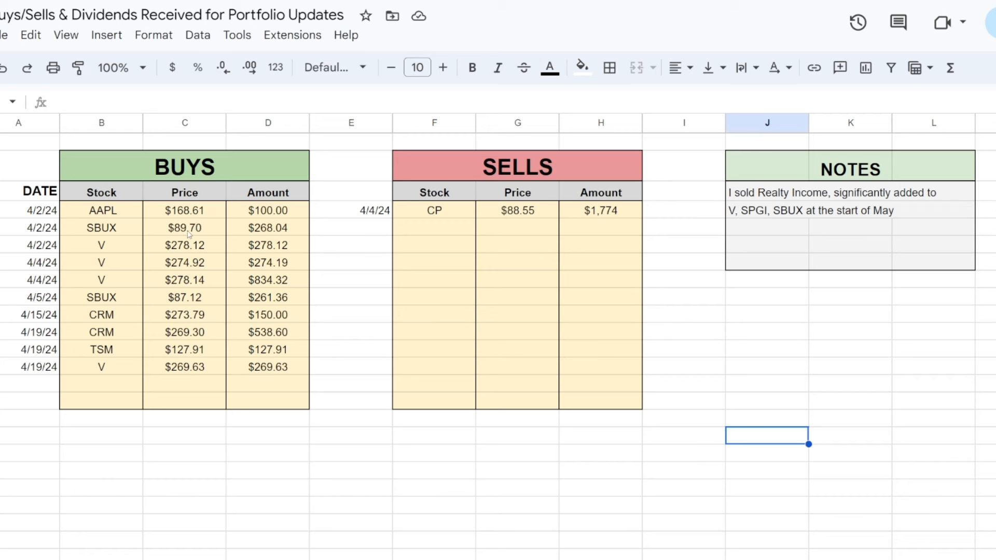
mouse_move(262, 254)
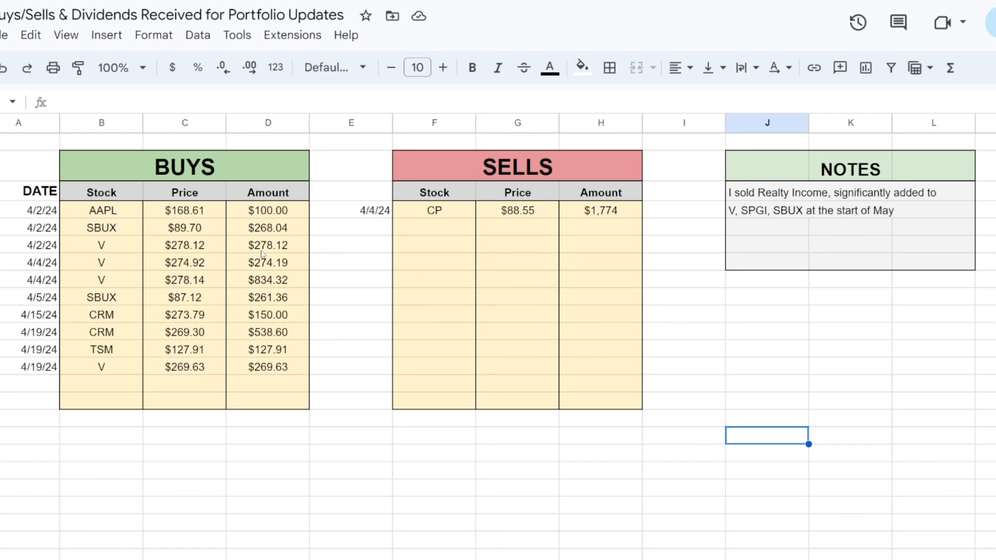
mouse_move(41, 243)
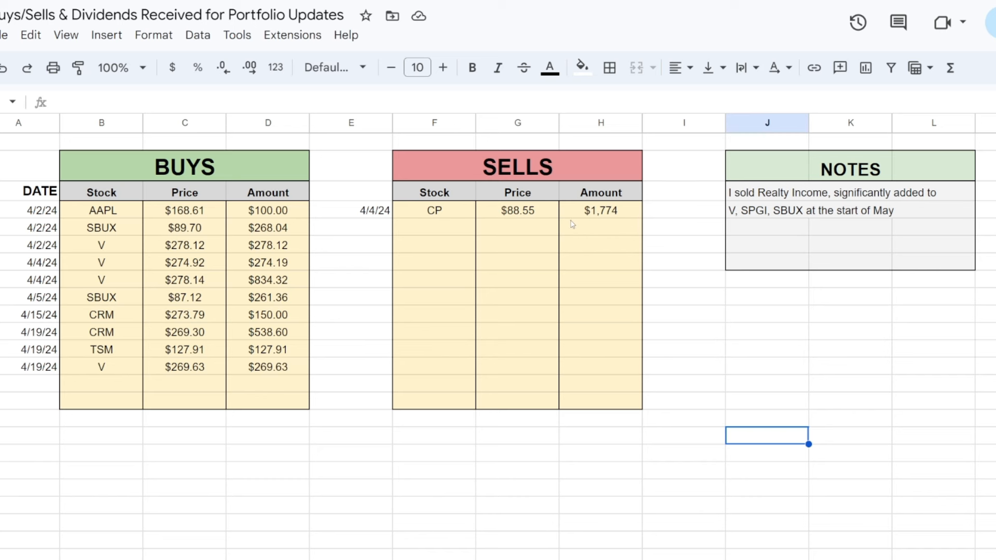
mouse_move(521, 205)
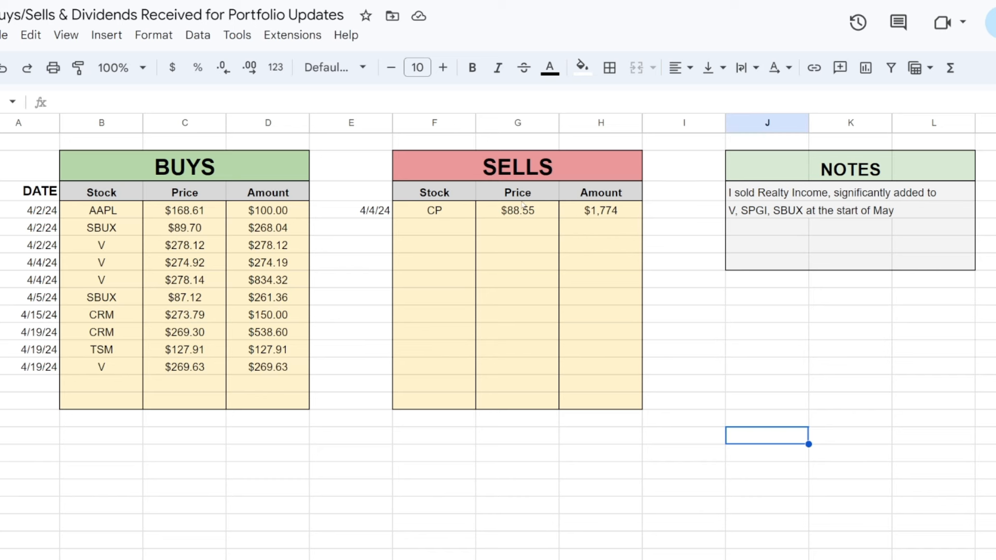
mouse_move(522, 219)
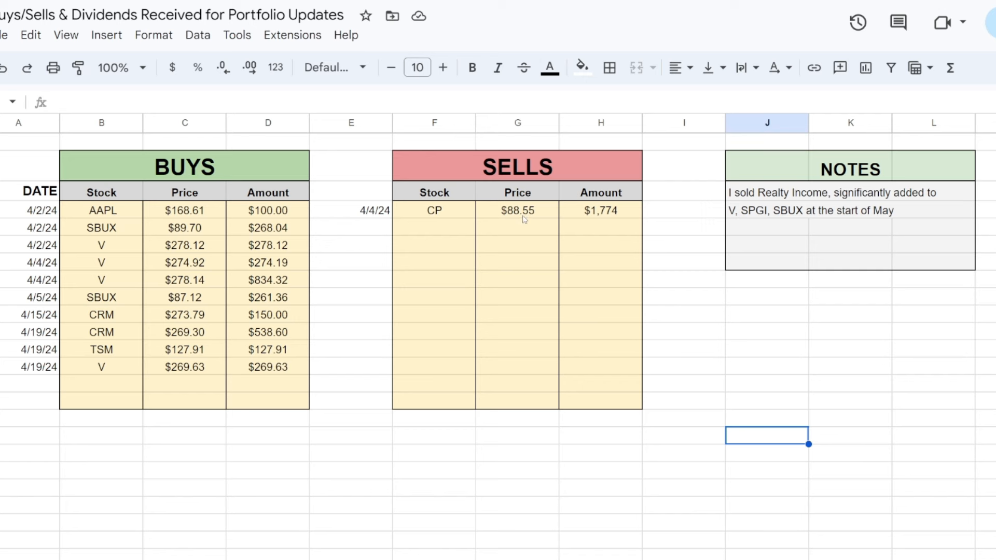
mouse_move(500, 278)
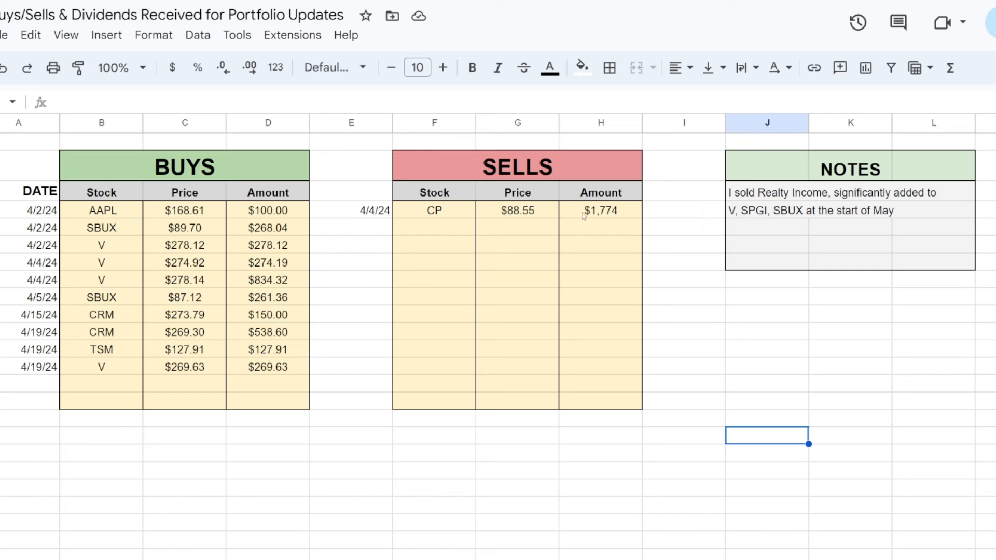
mouse_move(576, 224)
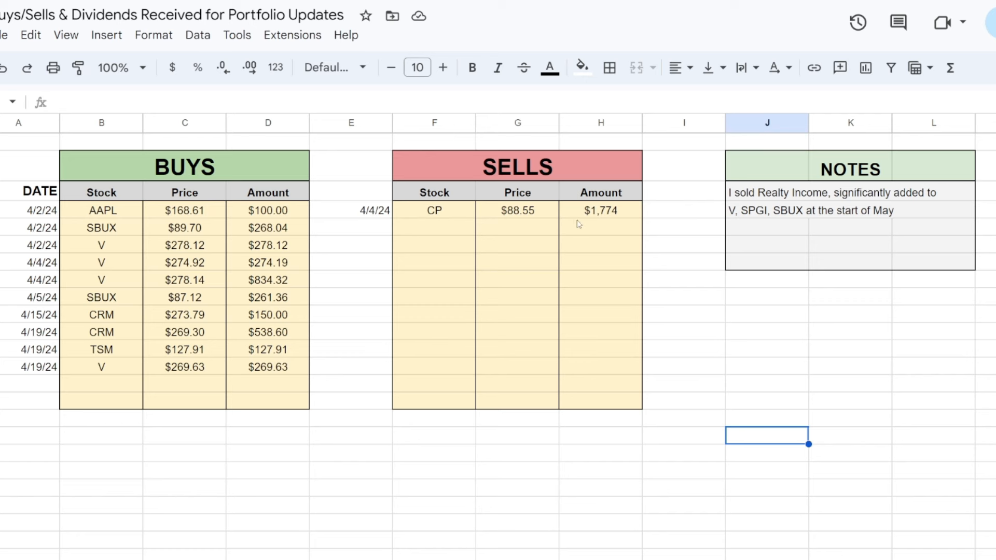
mouse_move(549, 232)
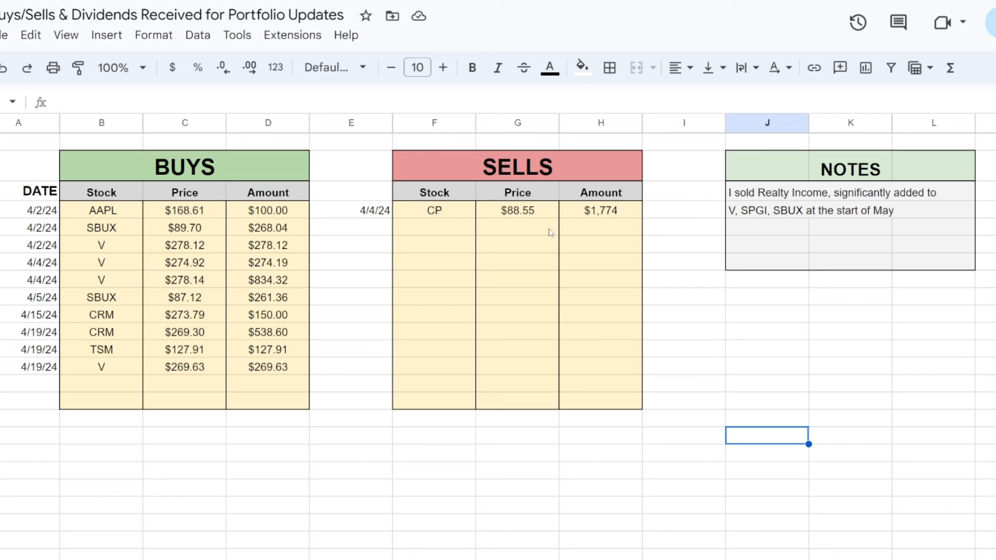
mouse_move(548, 229)
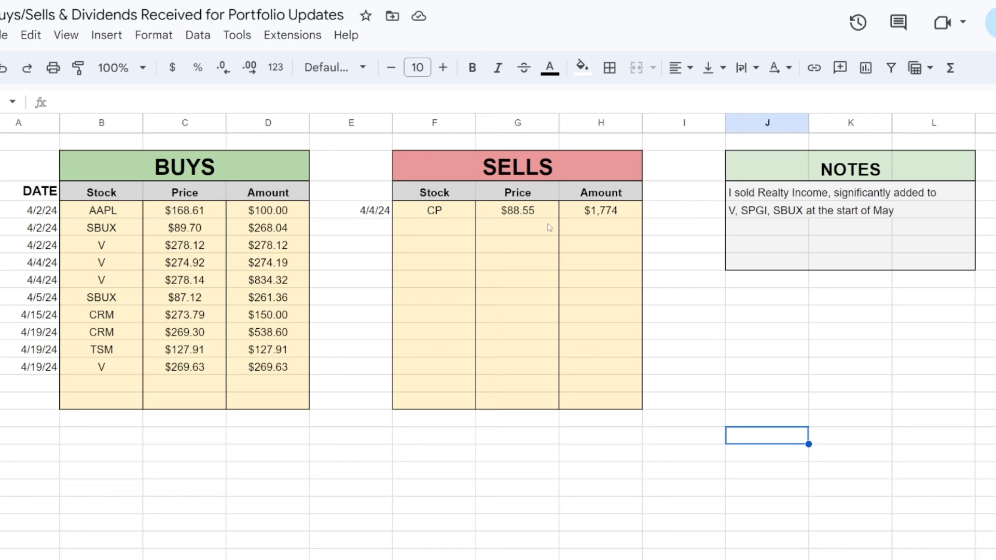
mouse_move(521, 336)
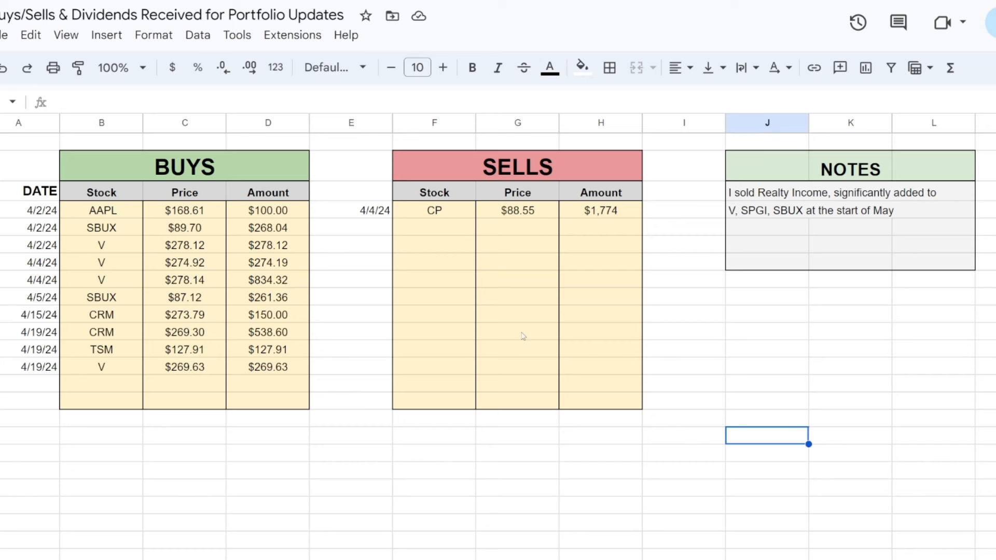
mouse_move(442, 257)
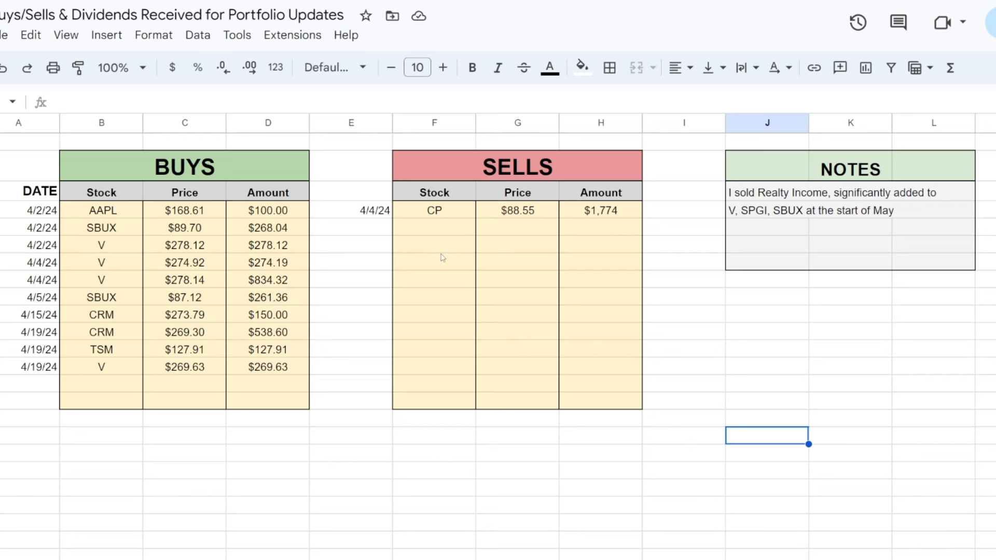
mouse_move(441, 221)
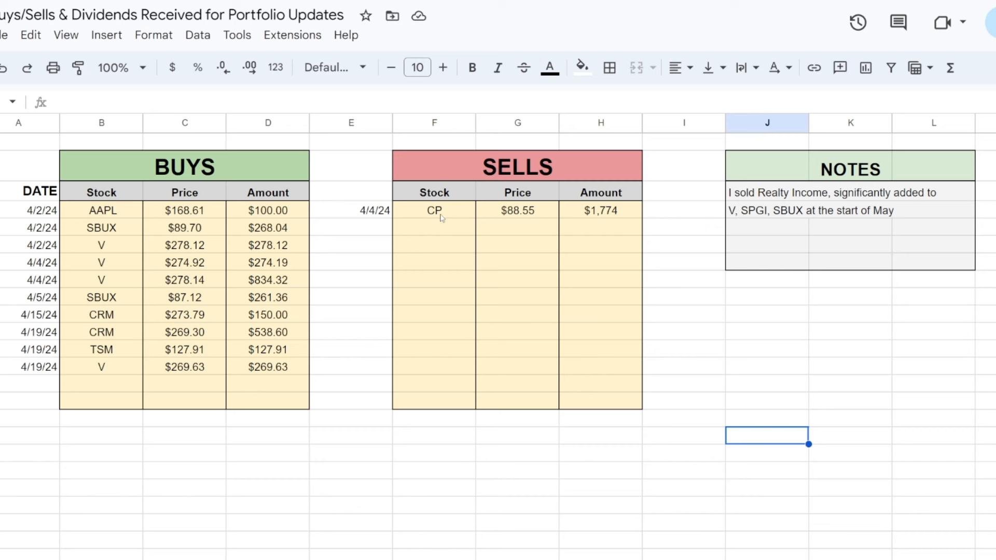
mouse_move(544, 197)
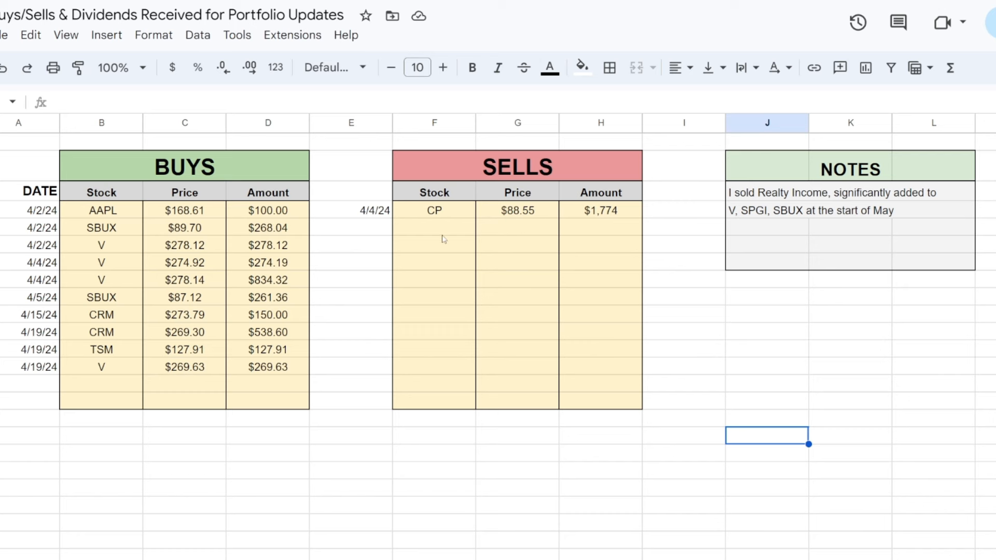
mouse_move(478, 243)
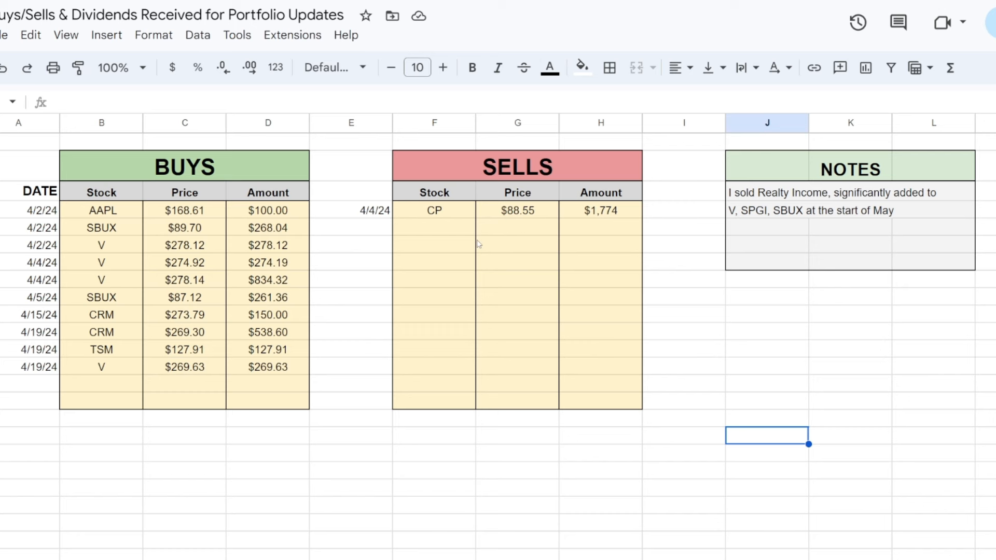
mouse_move(116, 216)
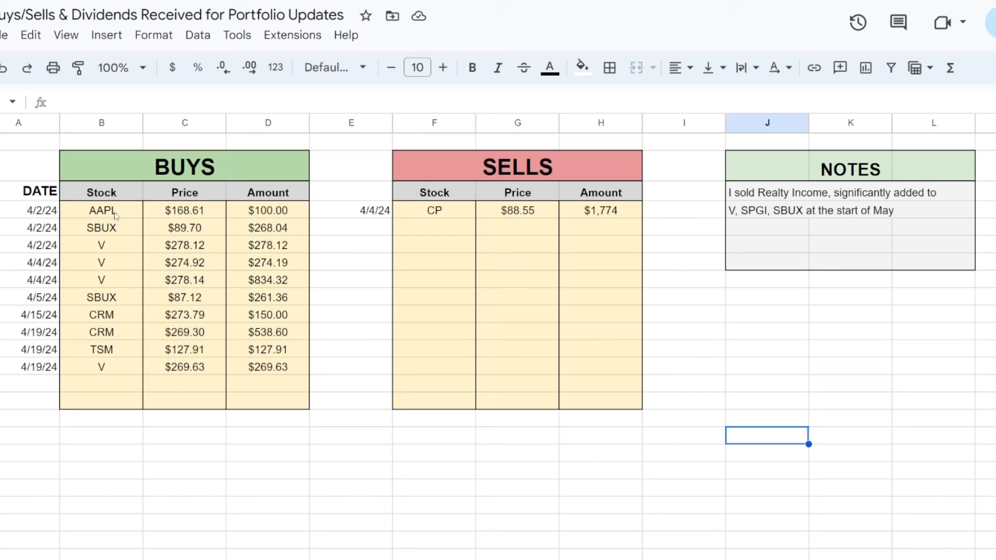
mouse_move(138, 231)
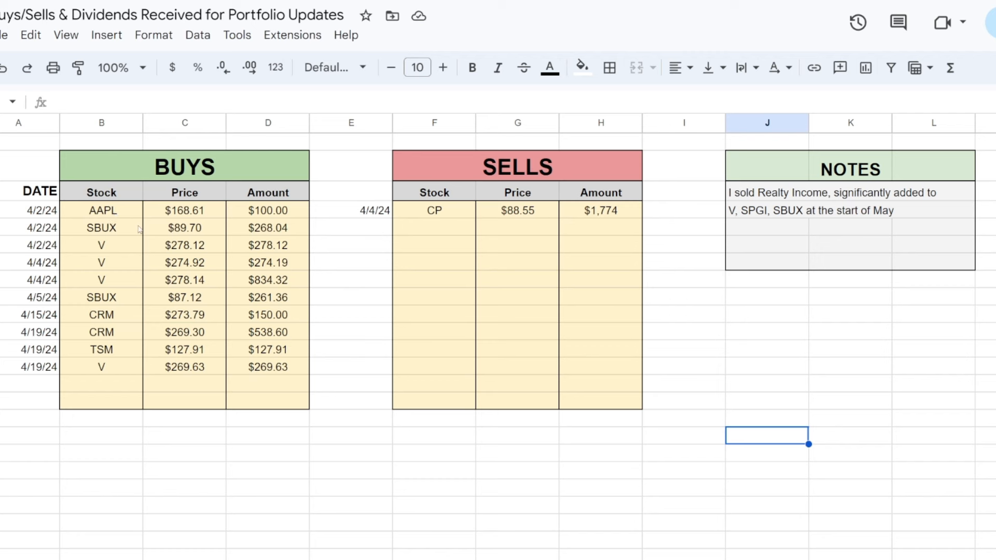
mouse_move(97, 310)
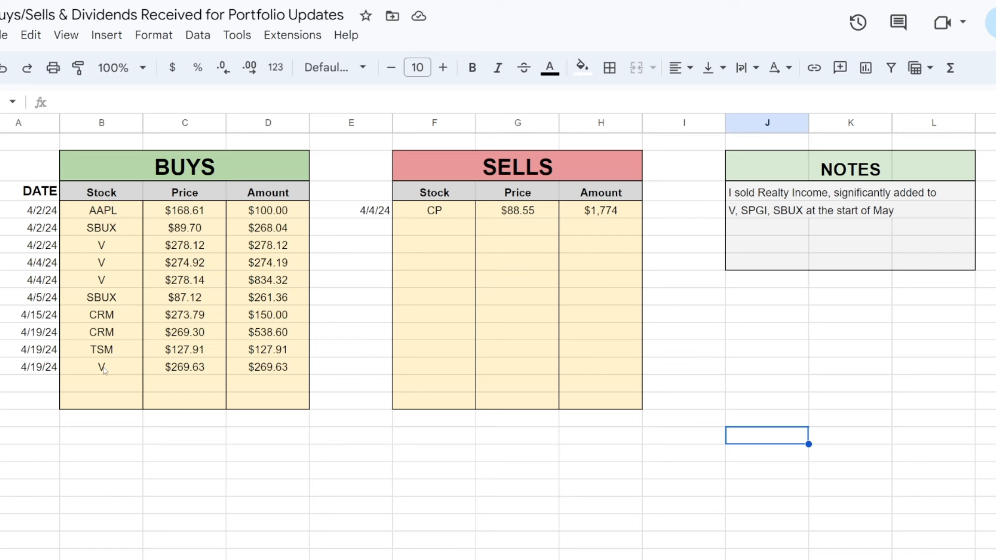
mouse_move(181, 265)
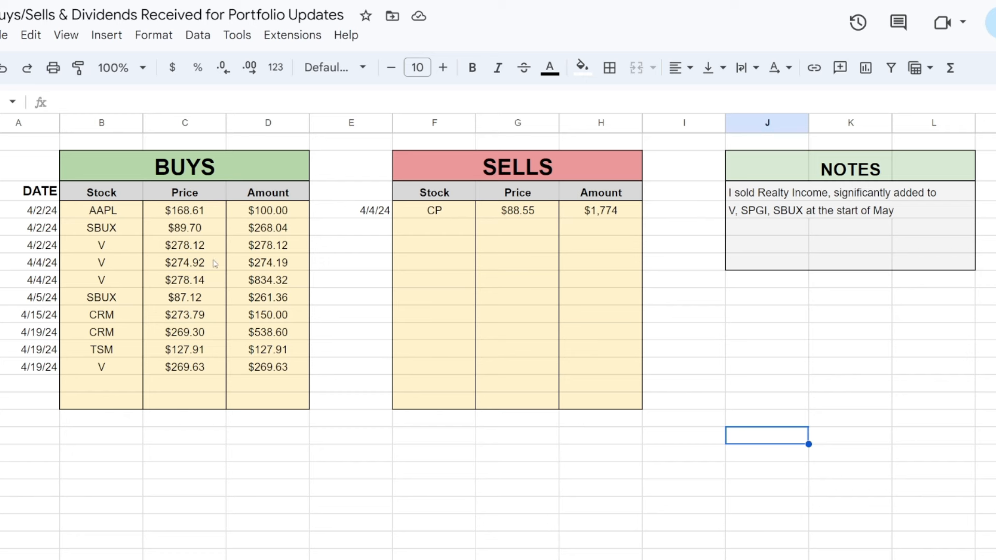
mouse_move(98, 254)
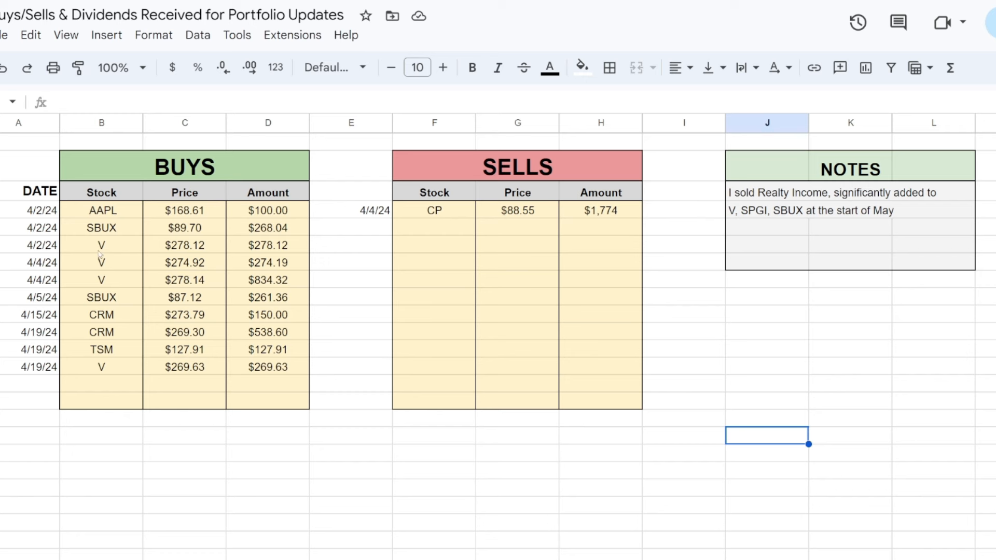
mouse_move(104, 247)
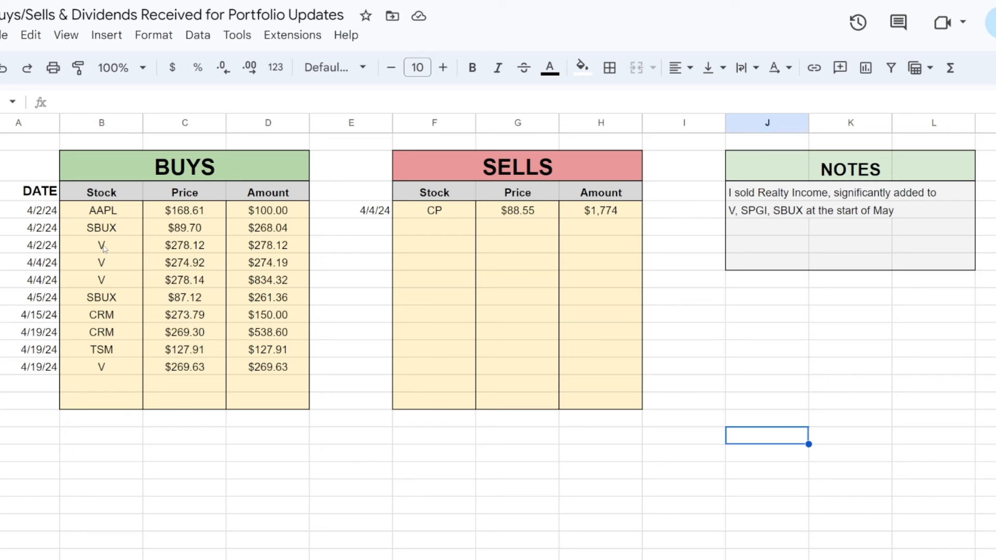
mouse_move(146, 249)
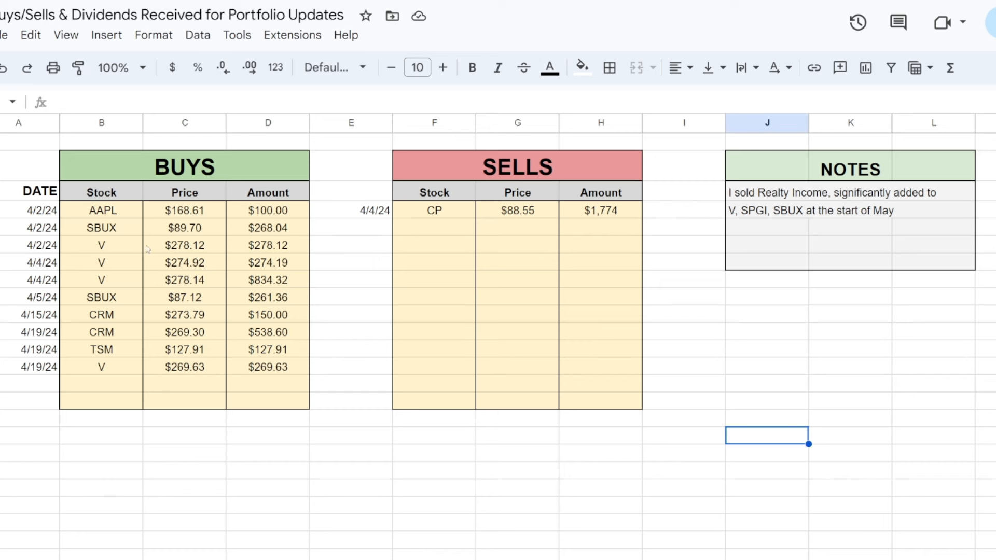
mouse_move(135, 303)
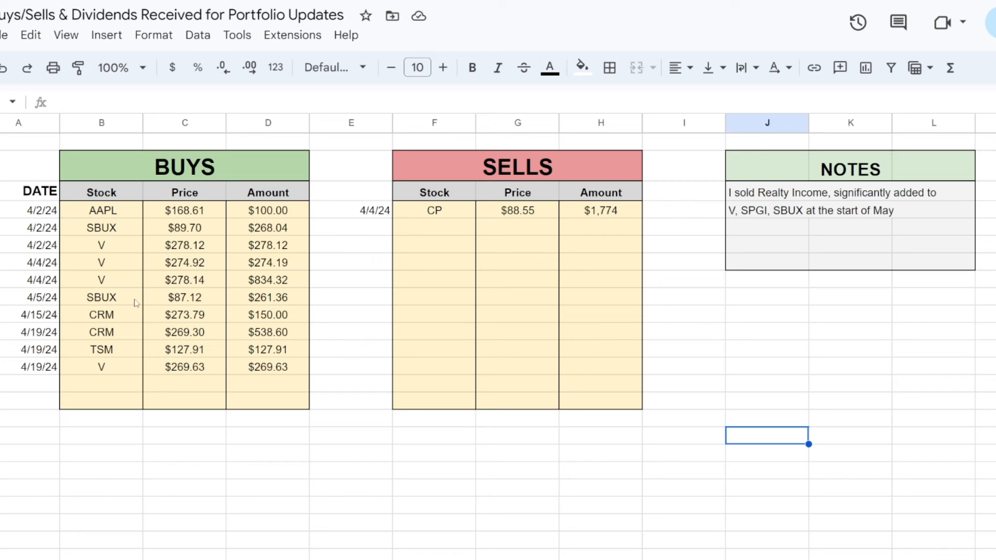
mouse_move(97, 261)
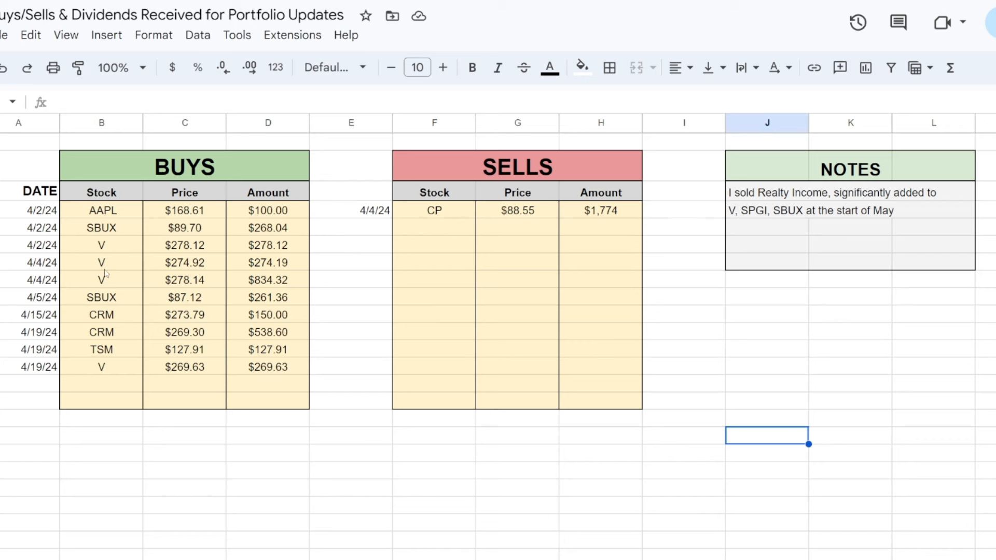
mouse_move(104, 279)
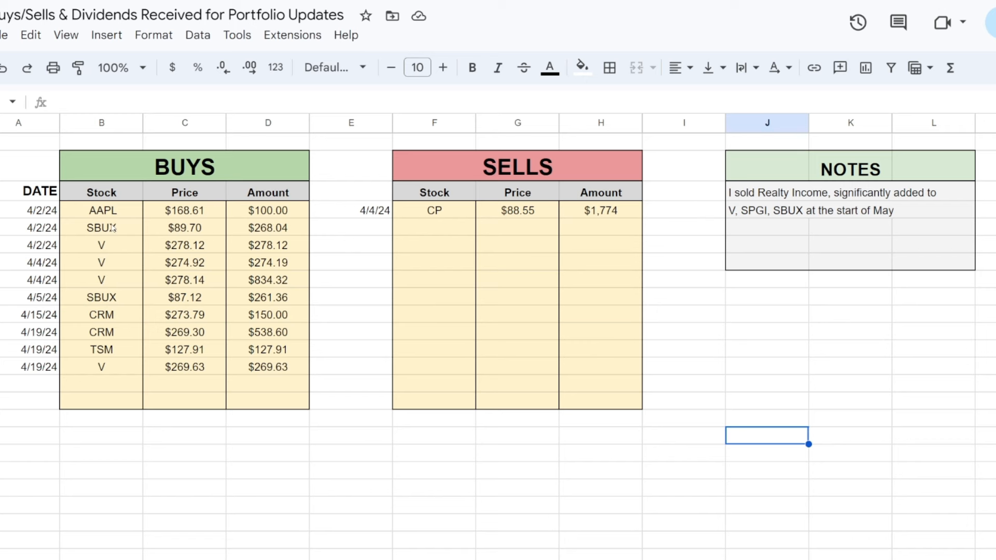
mouse_move(107, 305)
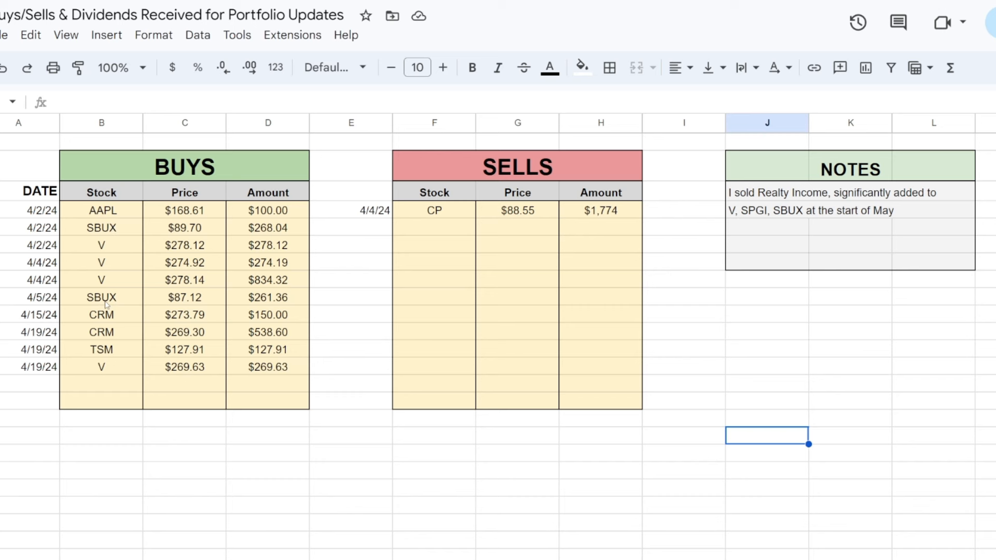
mouse_move(115, 341)
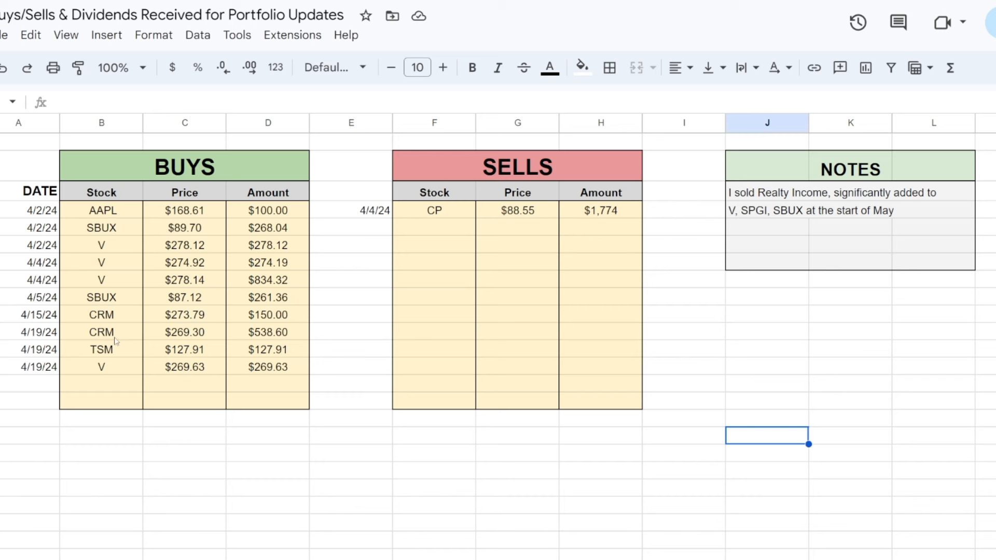
mouse_move(194, 343)
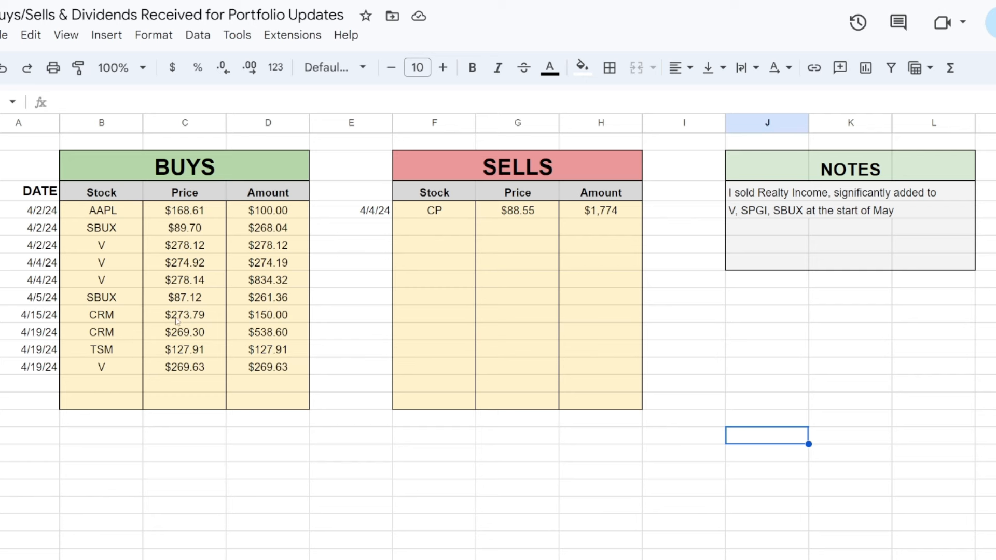
mouse_move(188, 321)
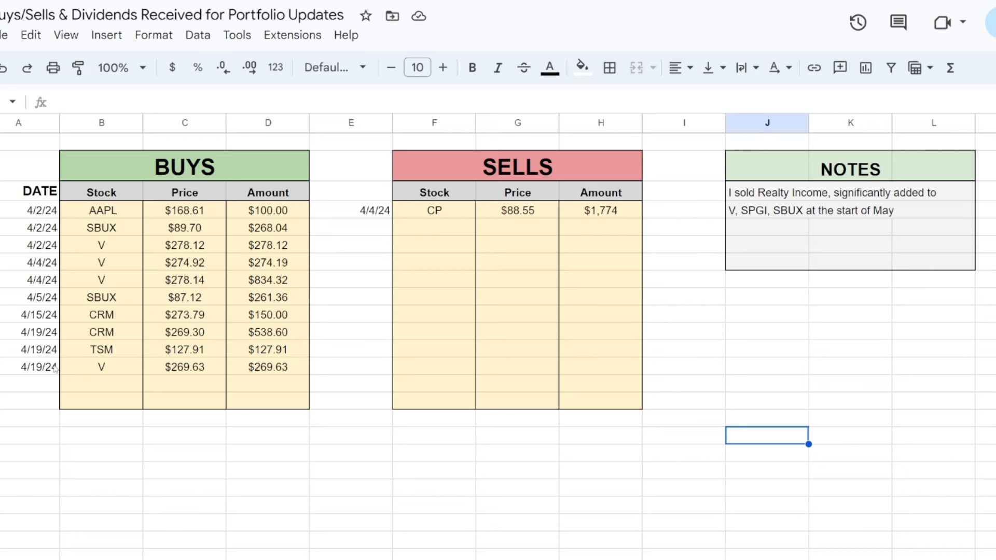
mouse_move(100, 313)
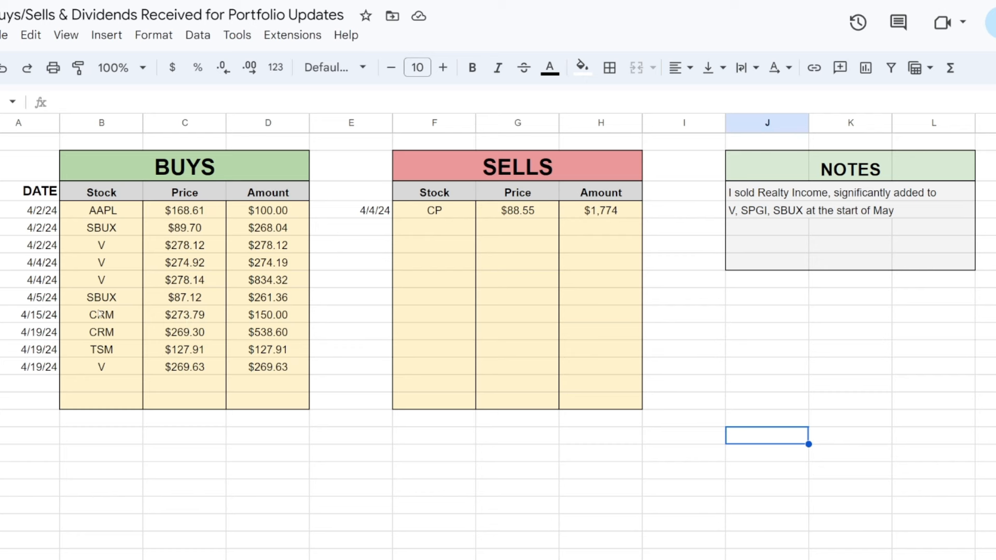
mouse_move(33, 375)
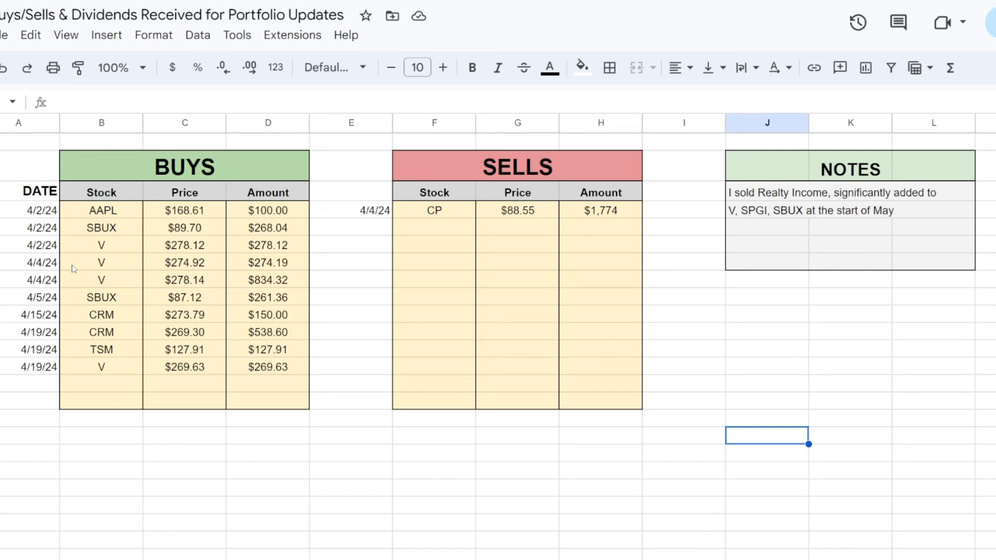
mouse_move(740, 202)
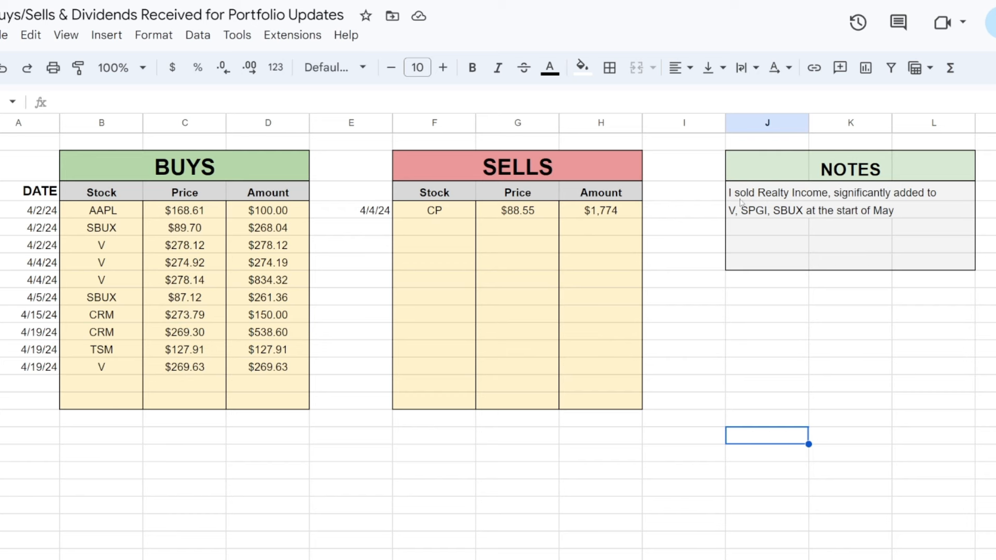
mouse_move(737, 204)
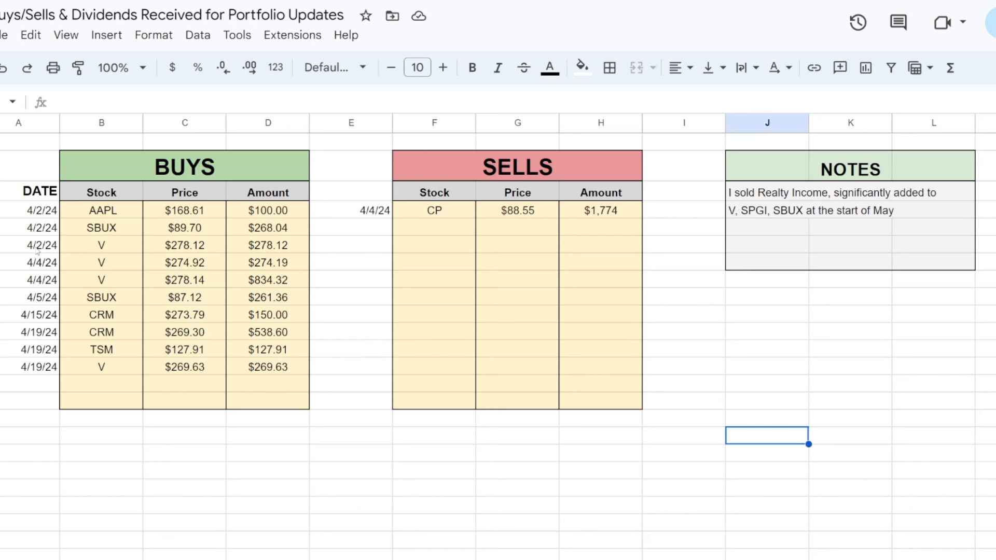
mouse_move(58, 251)
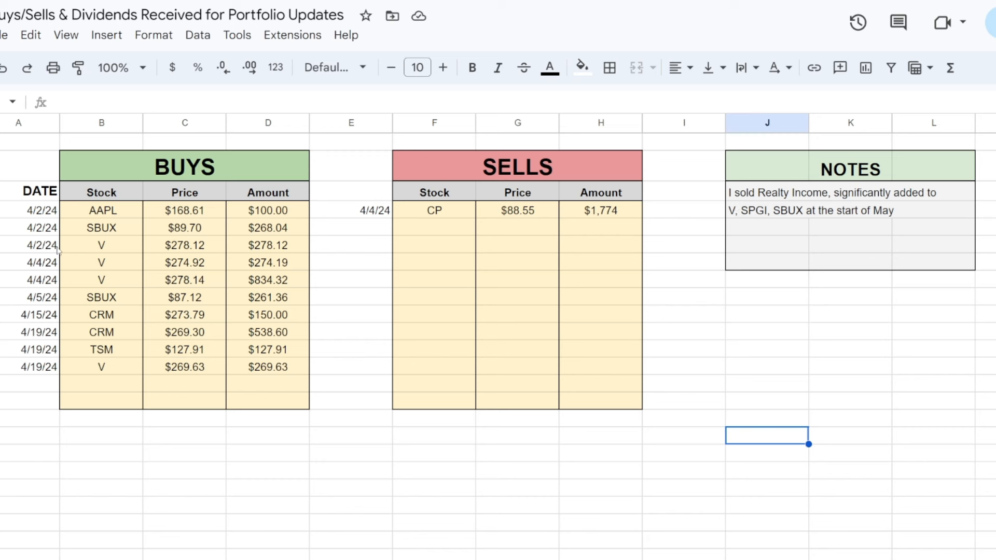
mouse_move(873, 227)
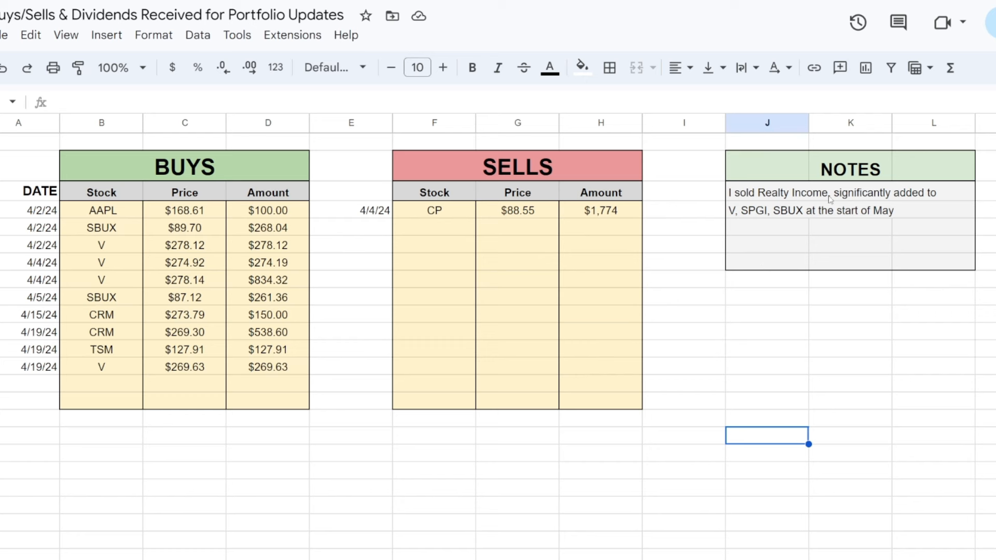
mouse_move(446, 213)
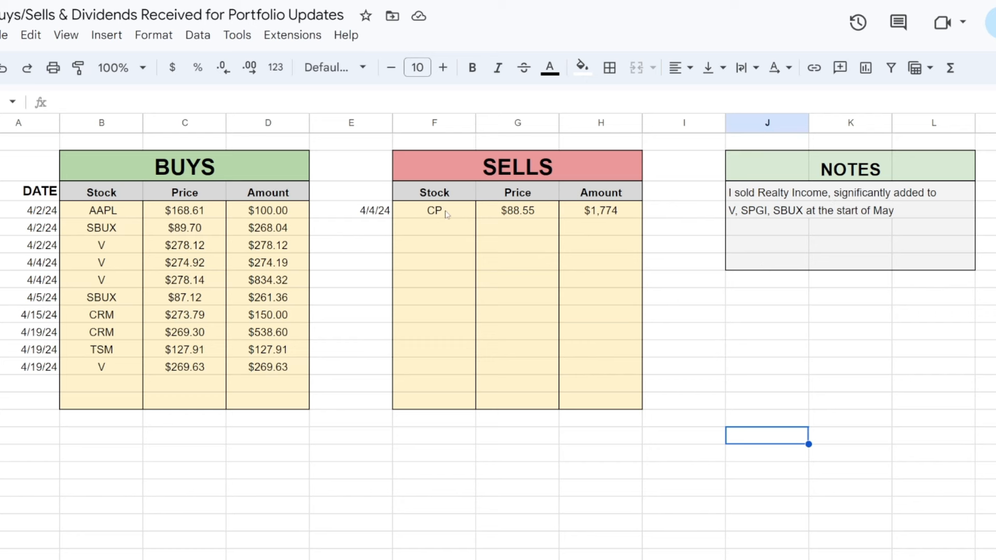
mouse_move(779, 199)
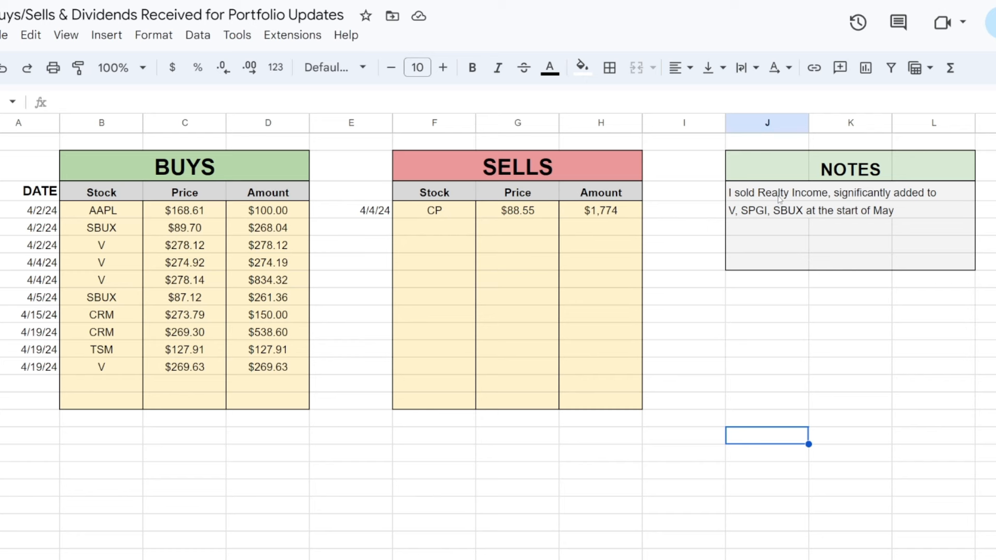
mouse_move(423, 246)
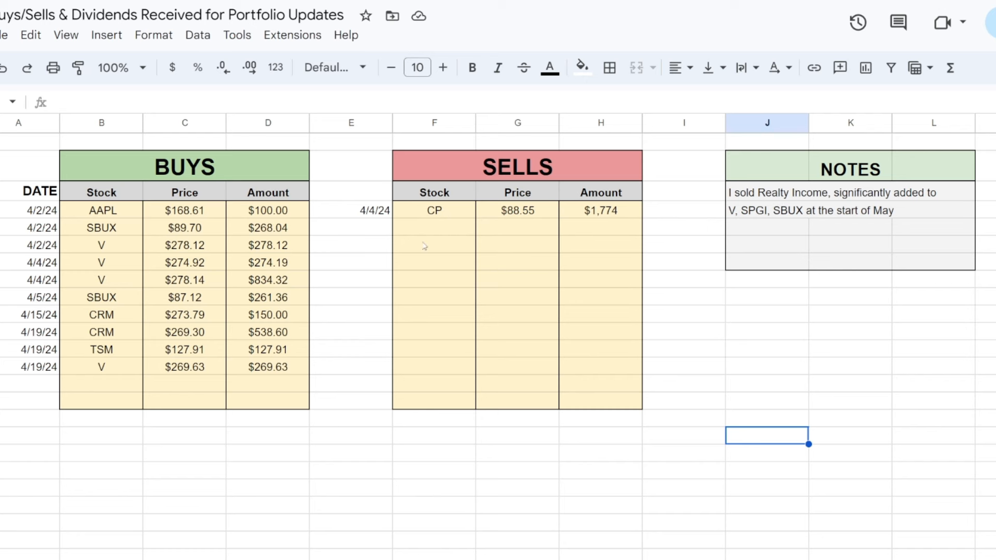
mouse_move(434, 231)
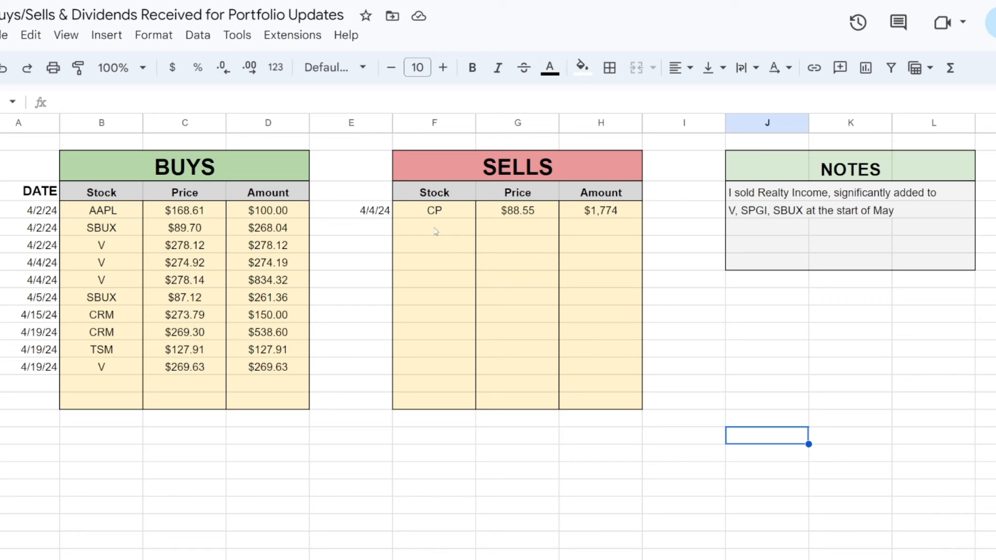
mouse_move(733, 218)
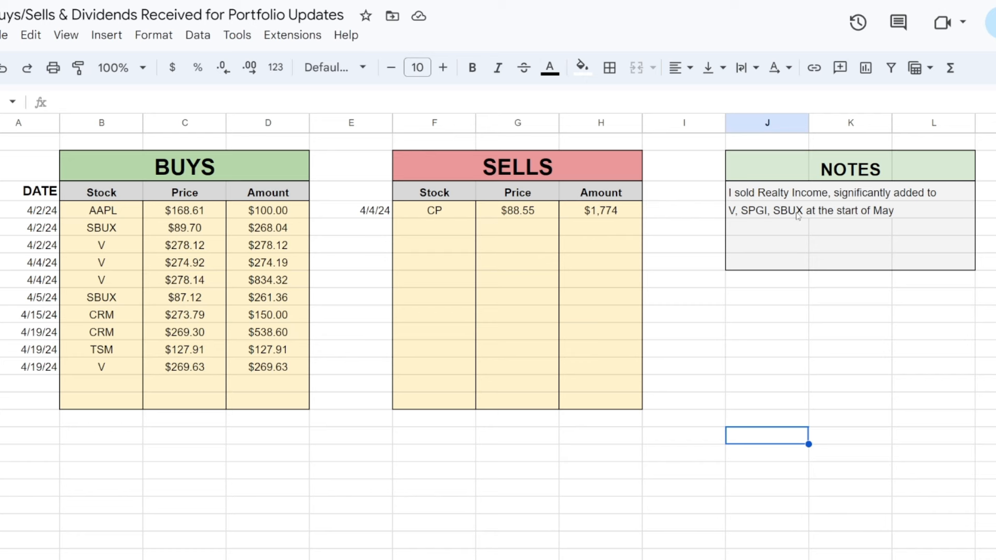
mouse_move(795, 216)
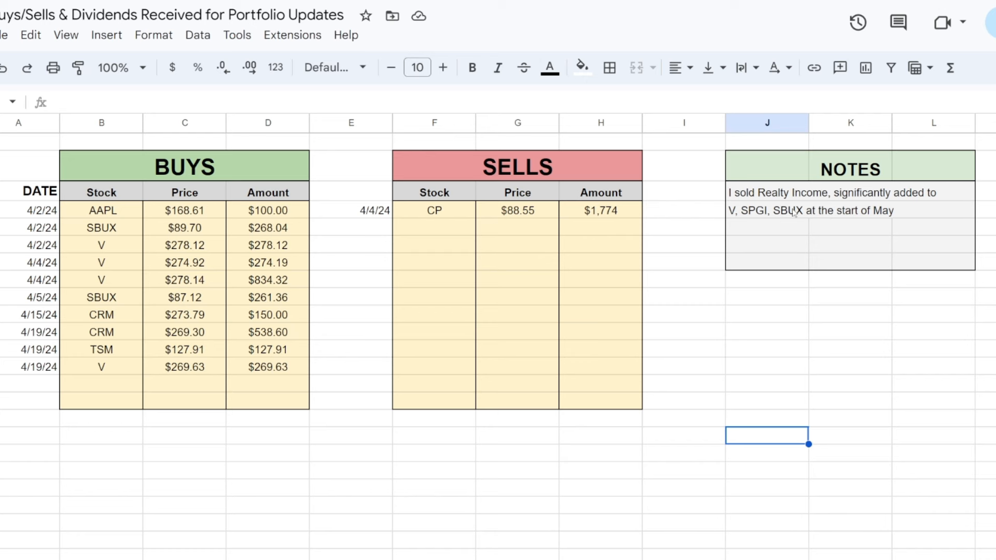
mouse_move(772, 220)
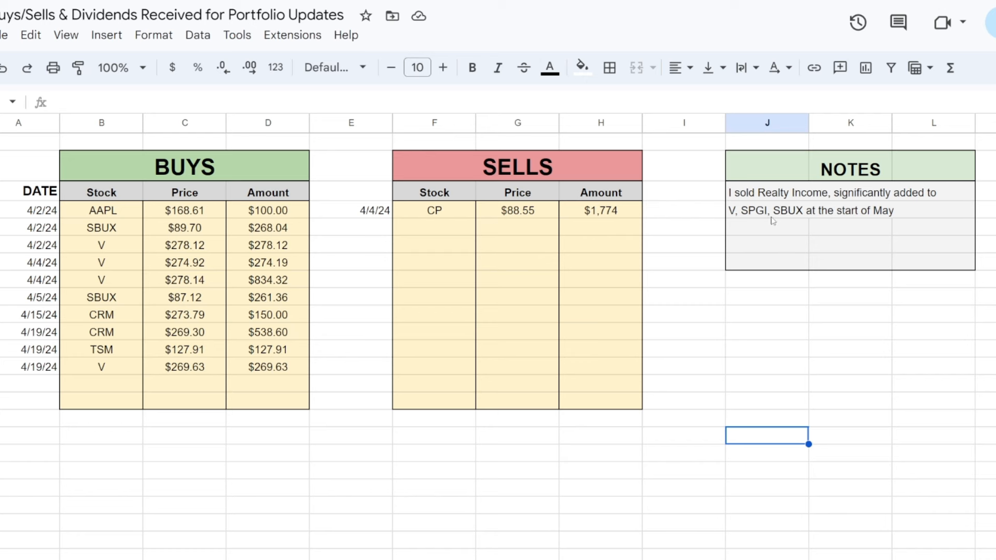
mouse_move(775, 215)
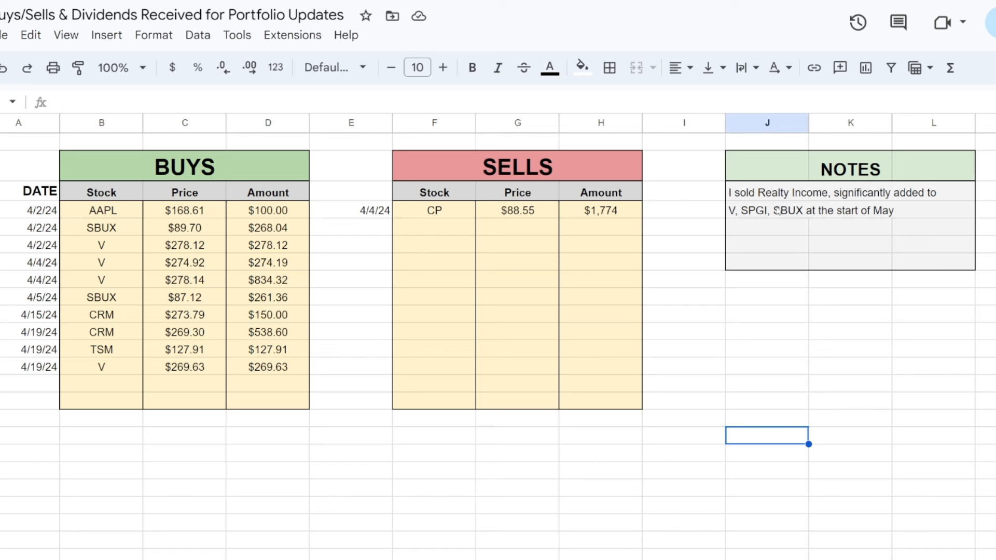
mouse_move(718, 296)
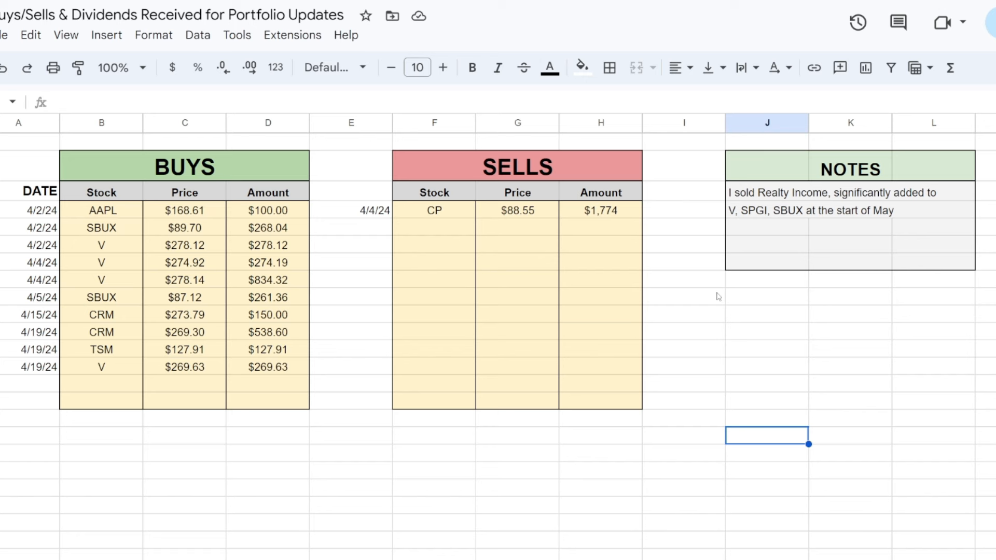
mouse_move(689, 294)
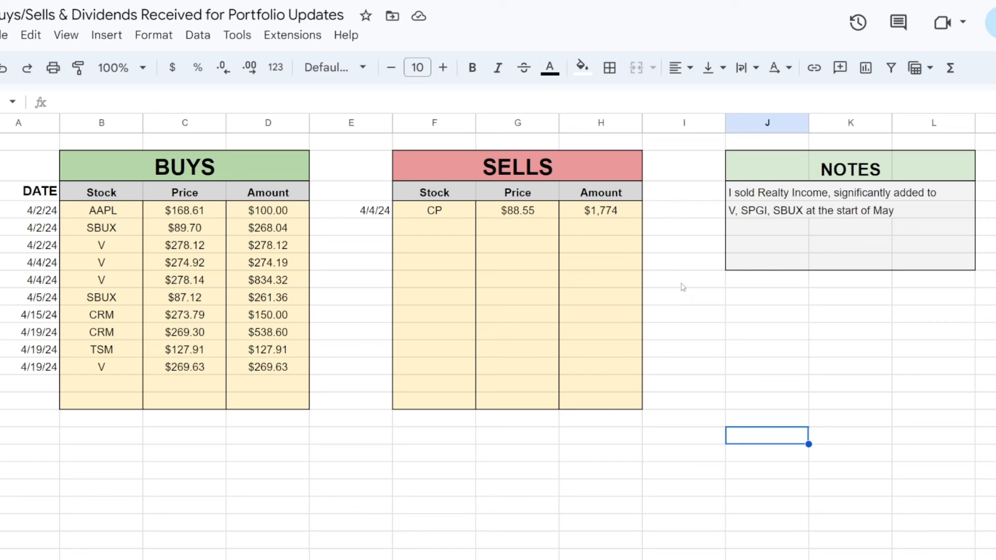
mouse_move(703, 297)
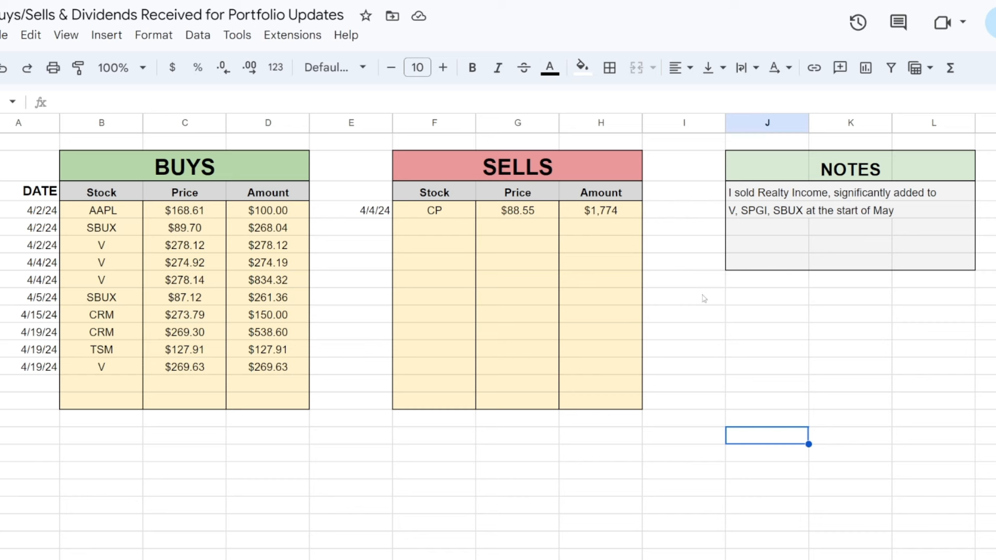
mouse_move(711, 312)
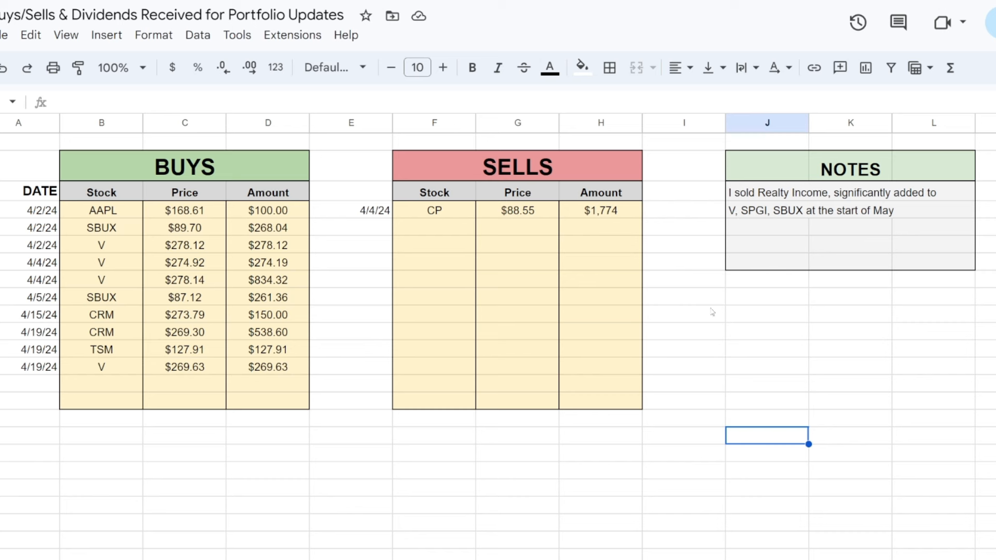
mouse_move(698, 300)
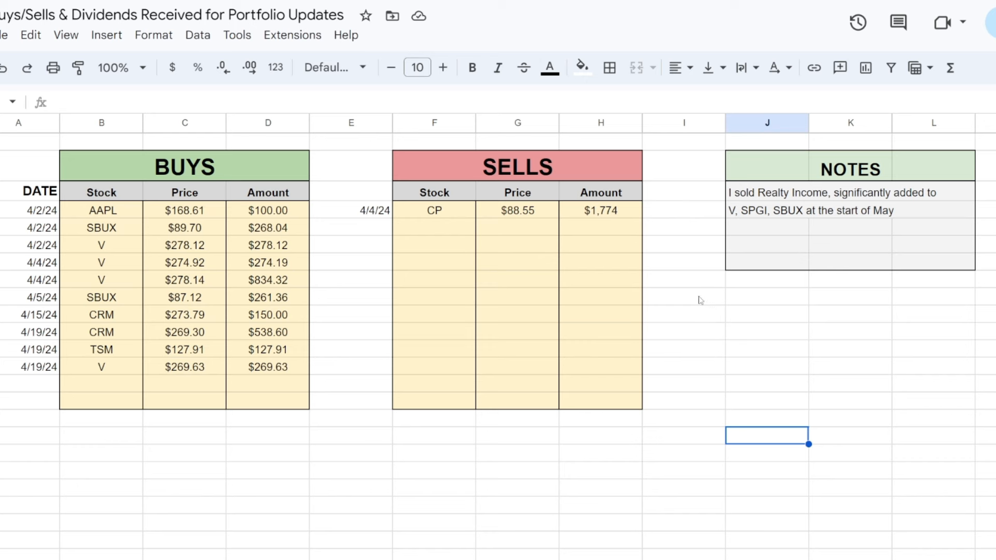
mouse_move(686, 296)
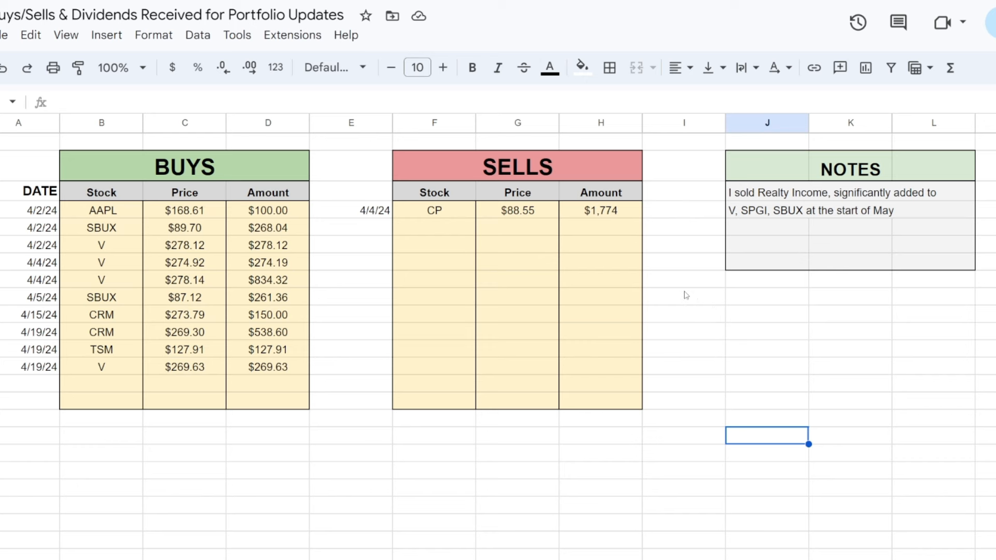
mouse_move(553, 340)
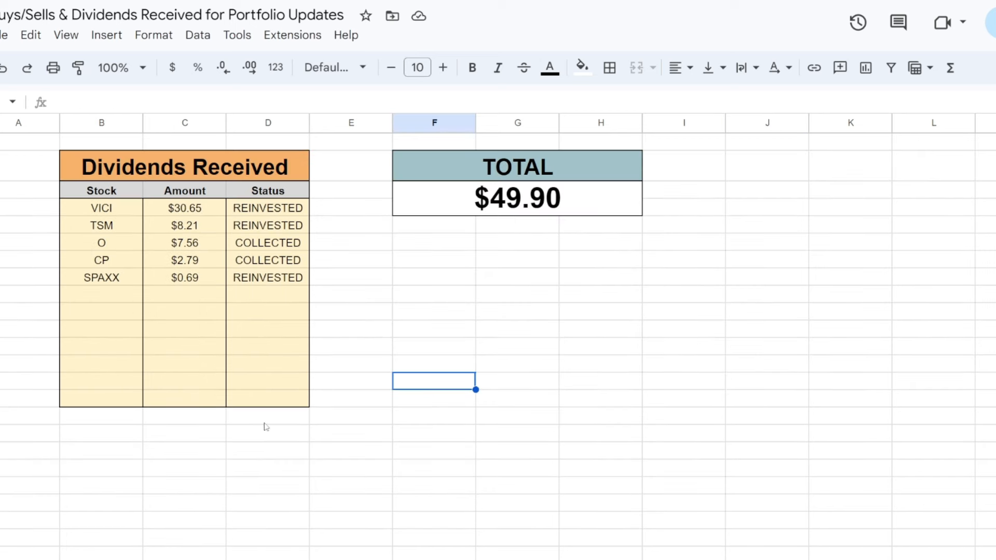
mouse_move(550, 173)
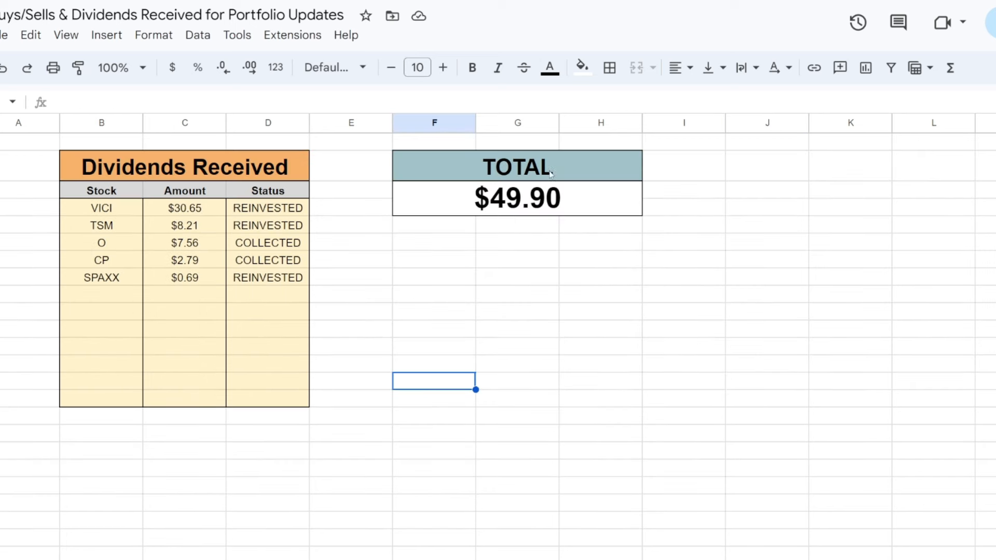
mouse_move(97, 218)
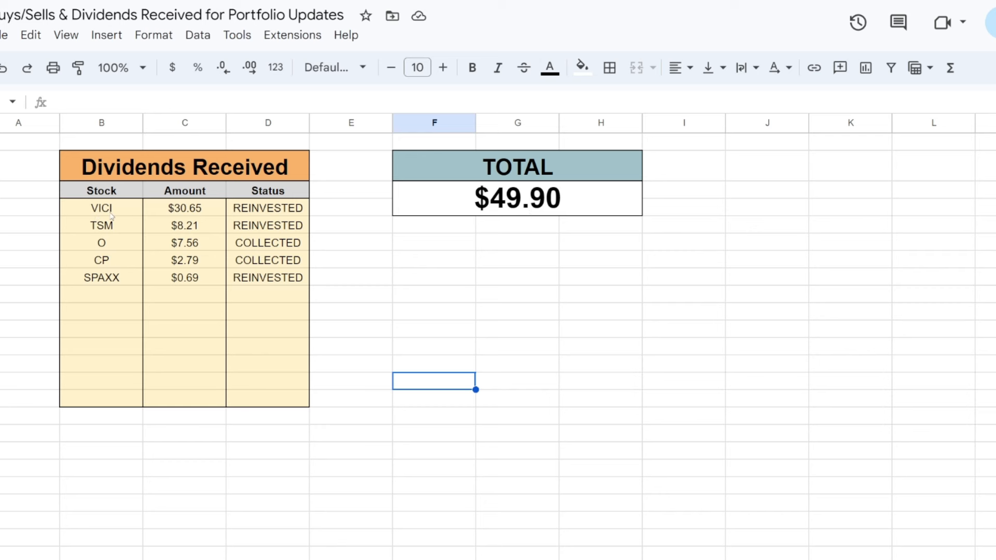
mouse_move(185, 211)
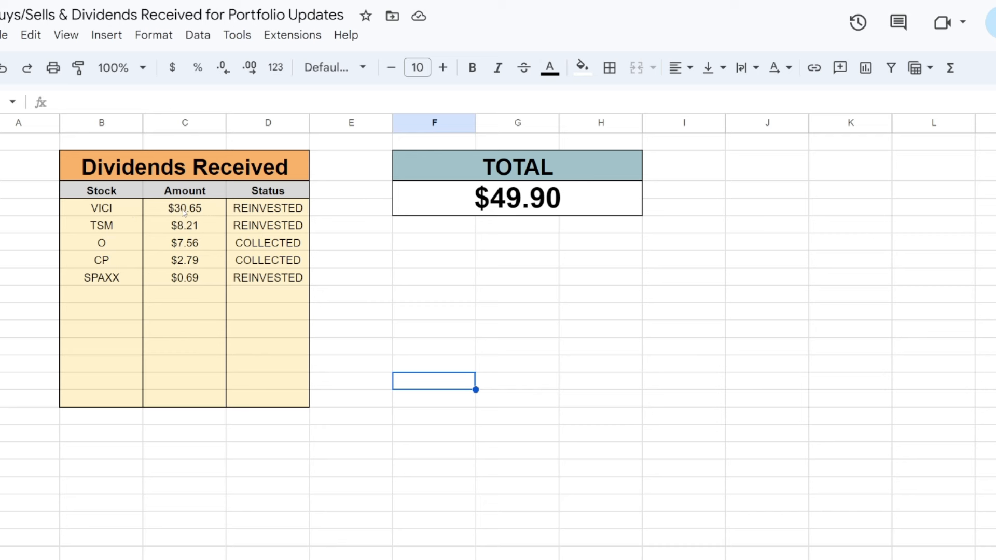
mouse_move(242, 217)
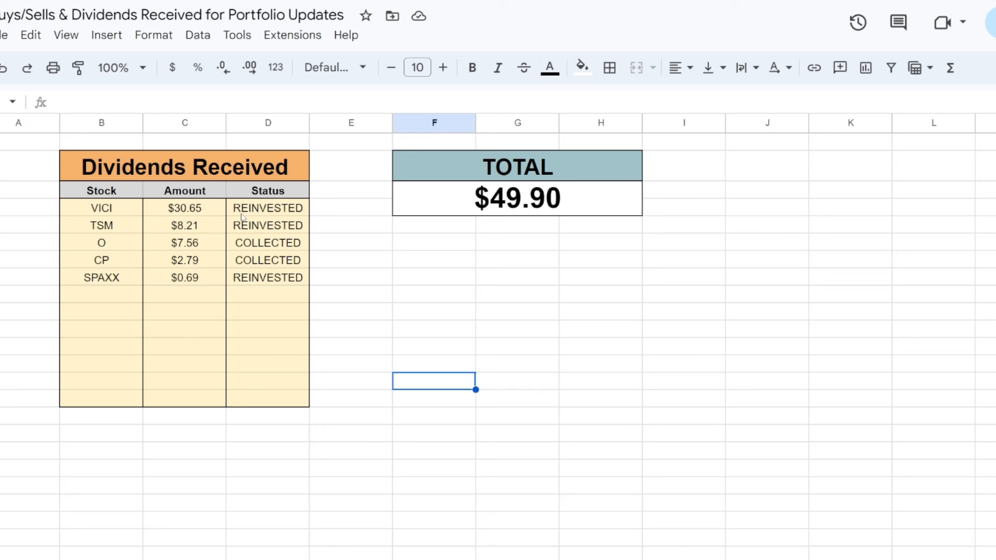
mouse_move(231, 216)
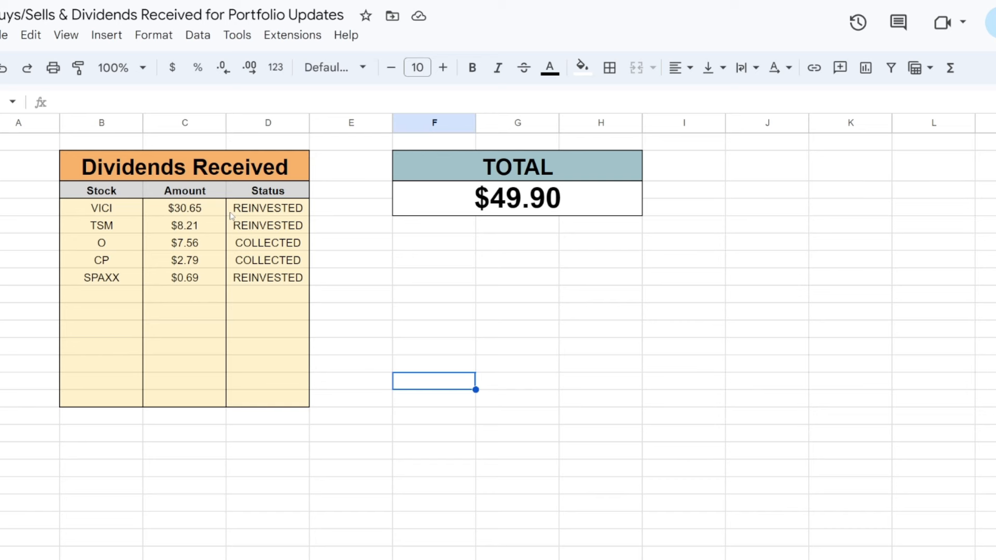
mouse_move(205, 211)
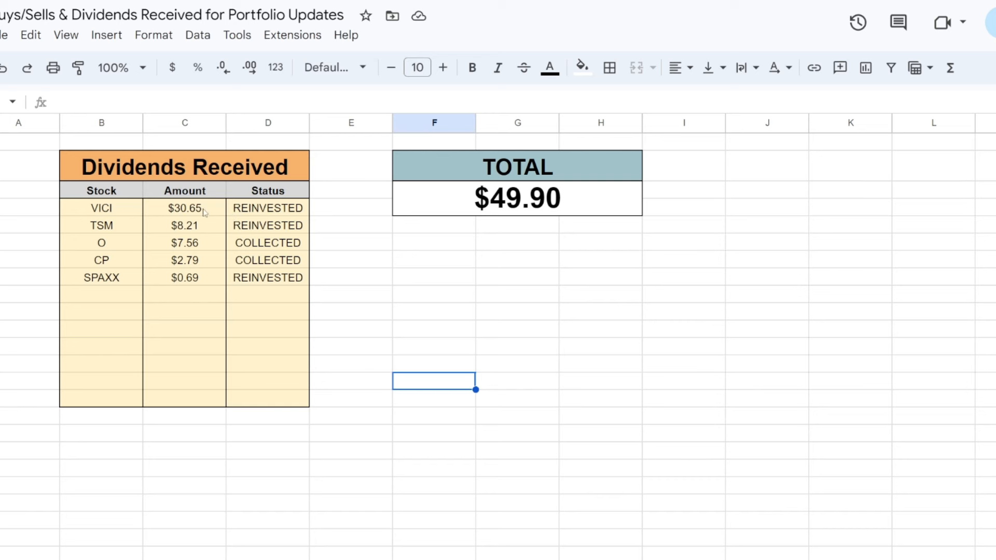
mouse_move(183, 234)
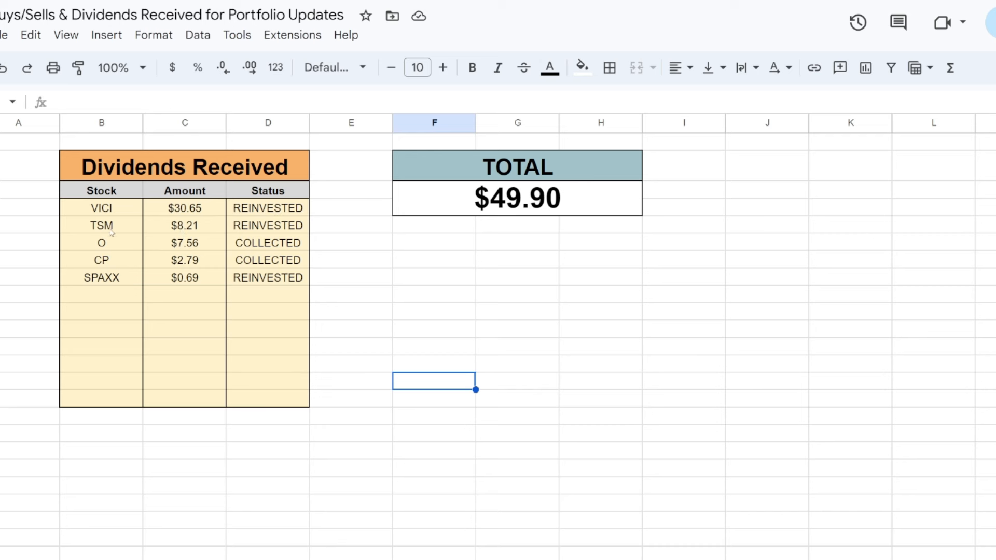
mouse_move(106, 240)
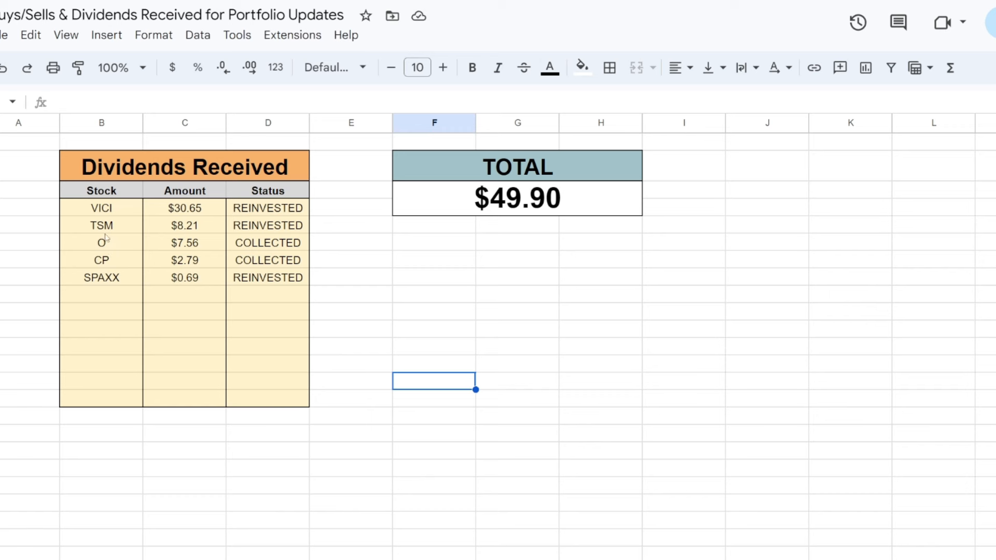
mouse_move(118, 248)
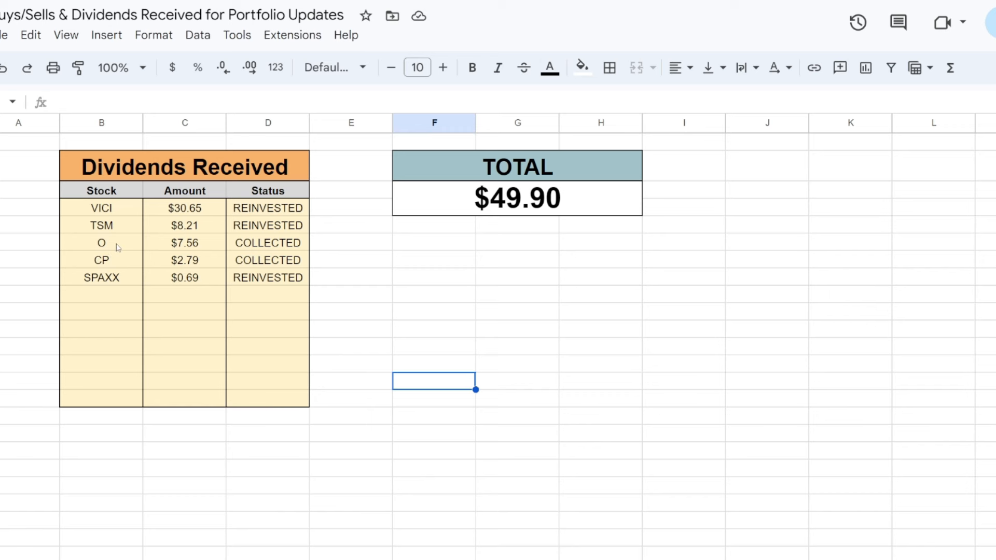
mouse_move(270, 244)
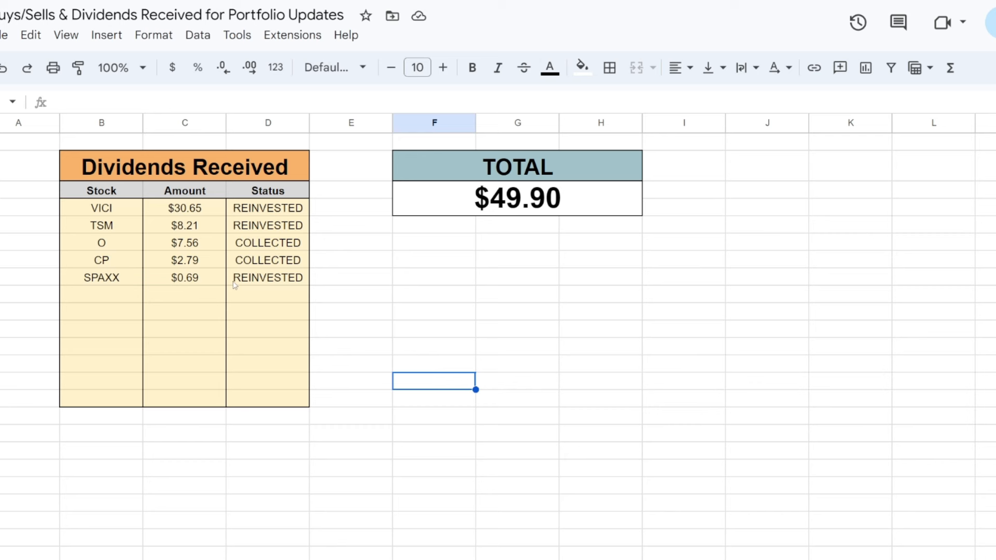
mouse_move(107, 287)
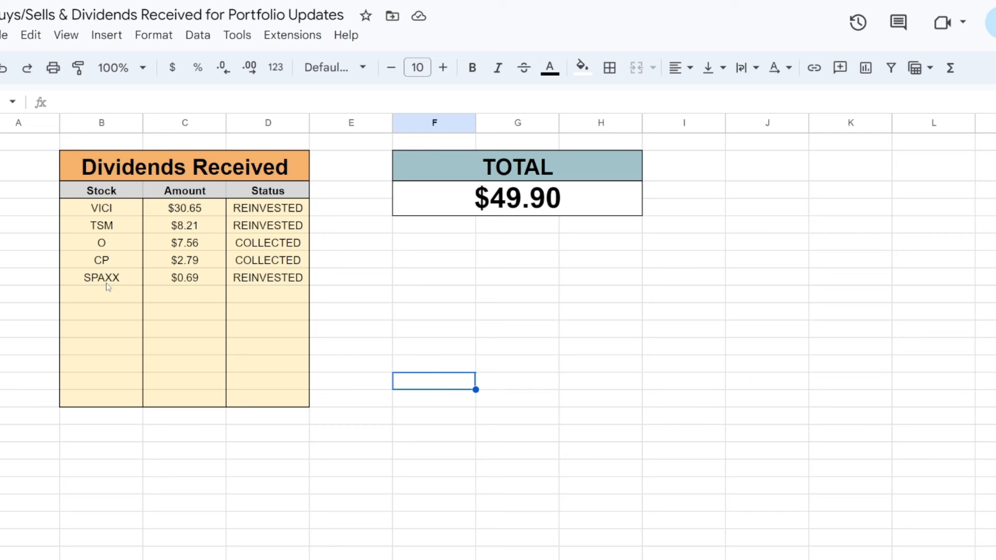
mouse_move(544, 272)
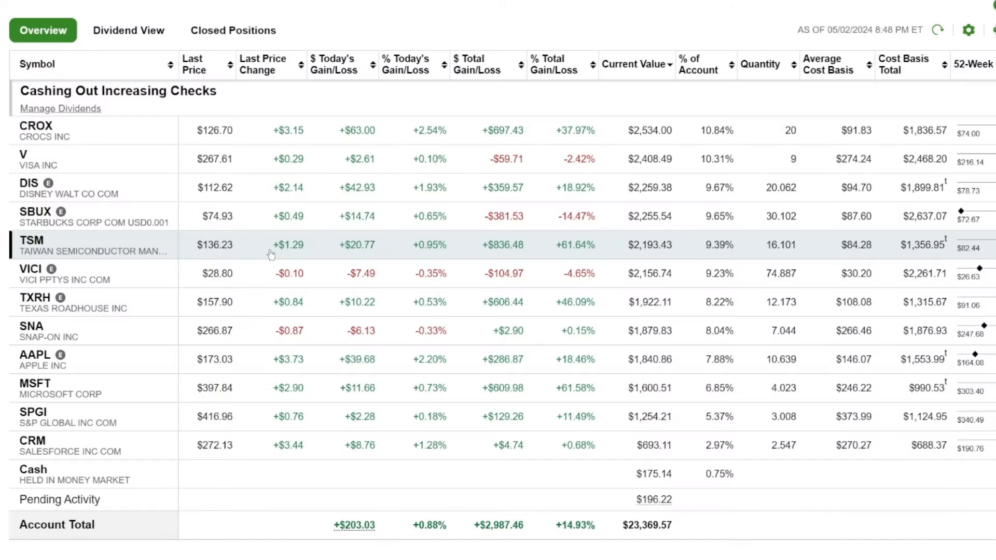
mouse_move(134, 194)
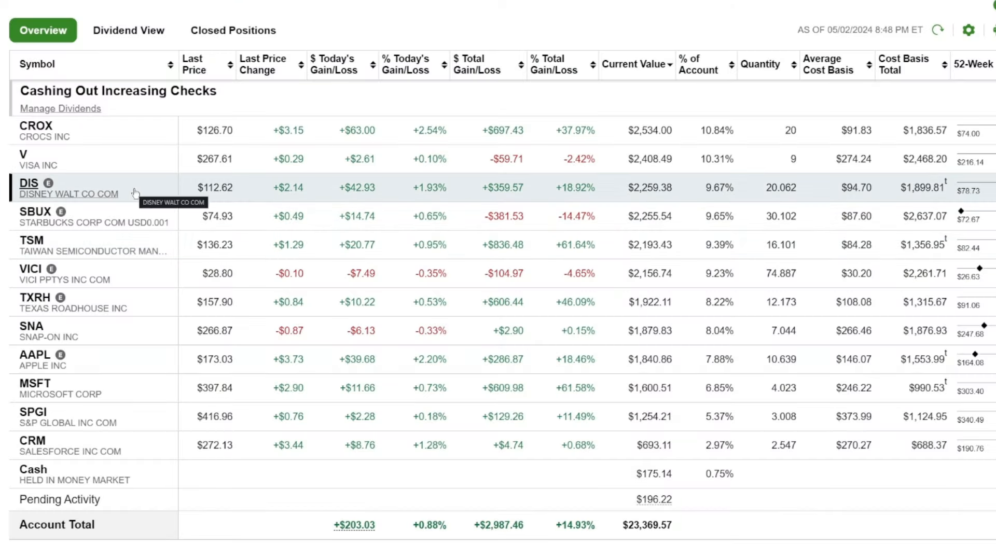
mouse_move(64, 137)
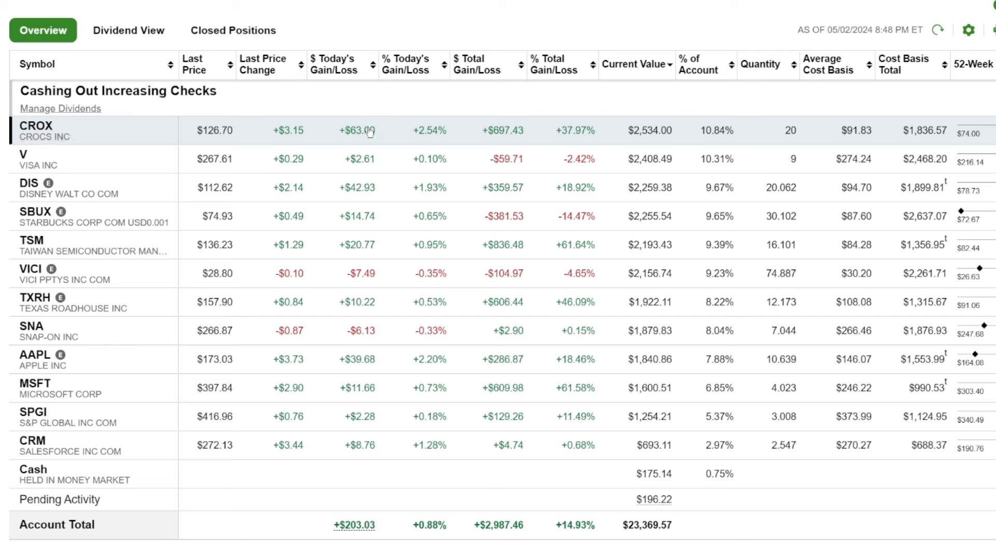
mouse_move(262, 135)
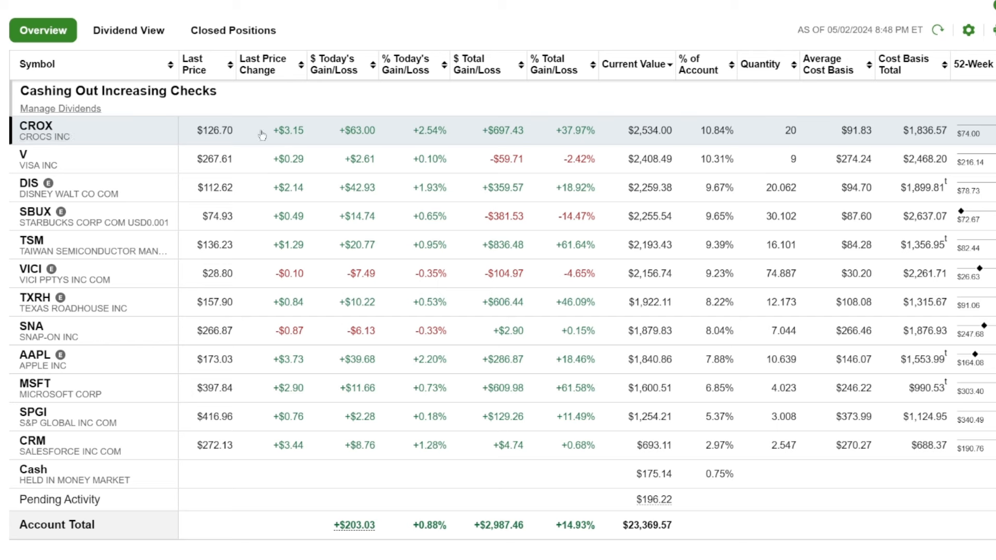
mouse_move(335, 131)
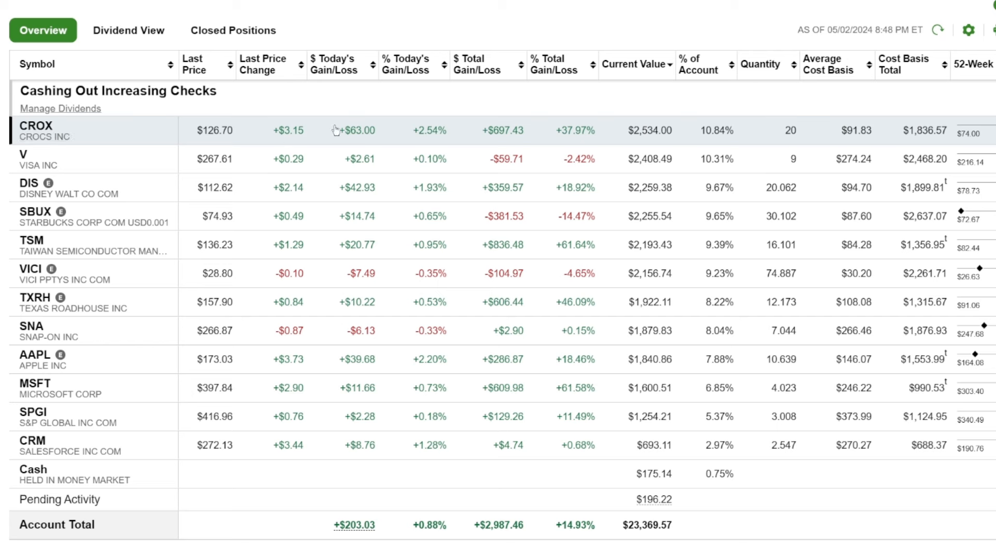
mouse_move(714, 137)
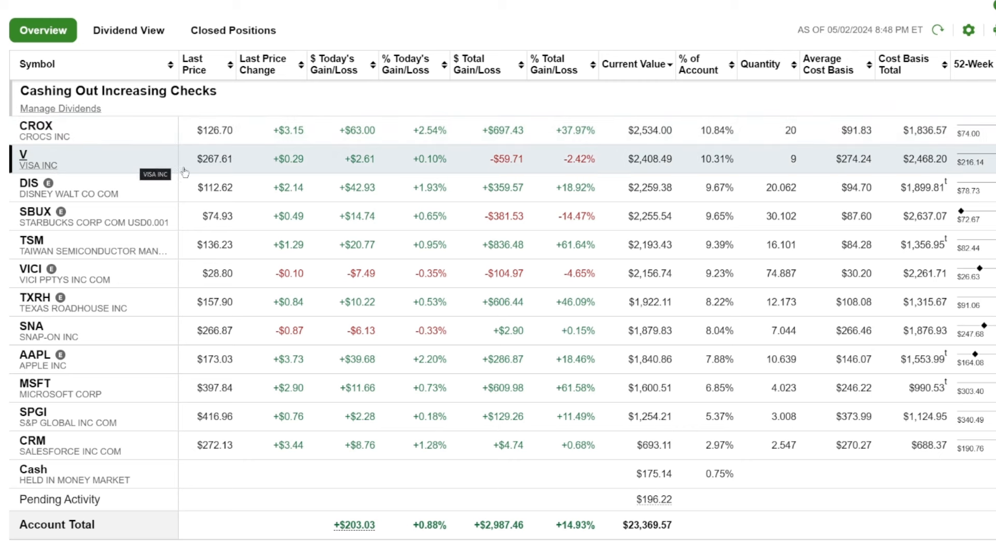
mouse_move(626, 165)
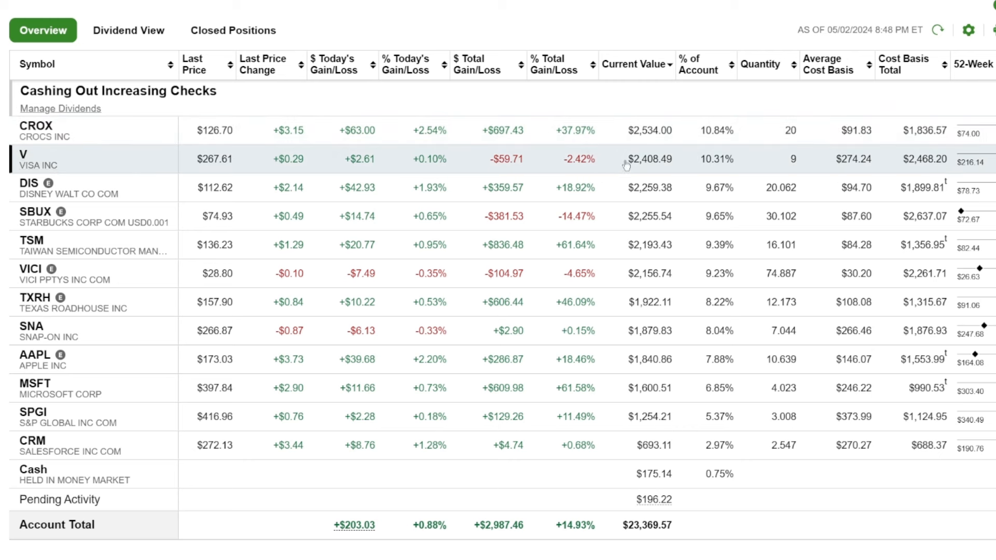
mouse_move(715, 165)
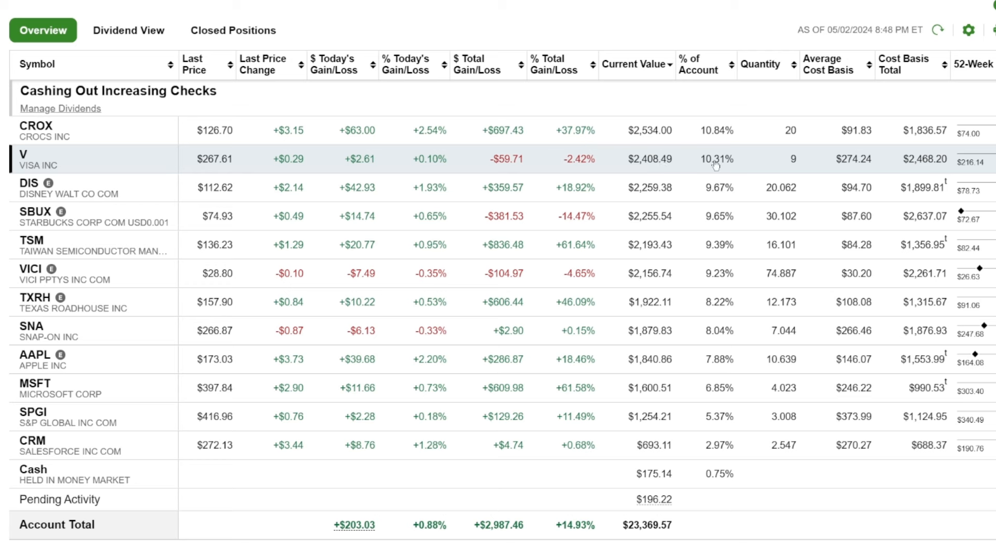
mouse_move(529, 151)
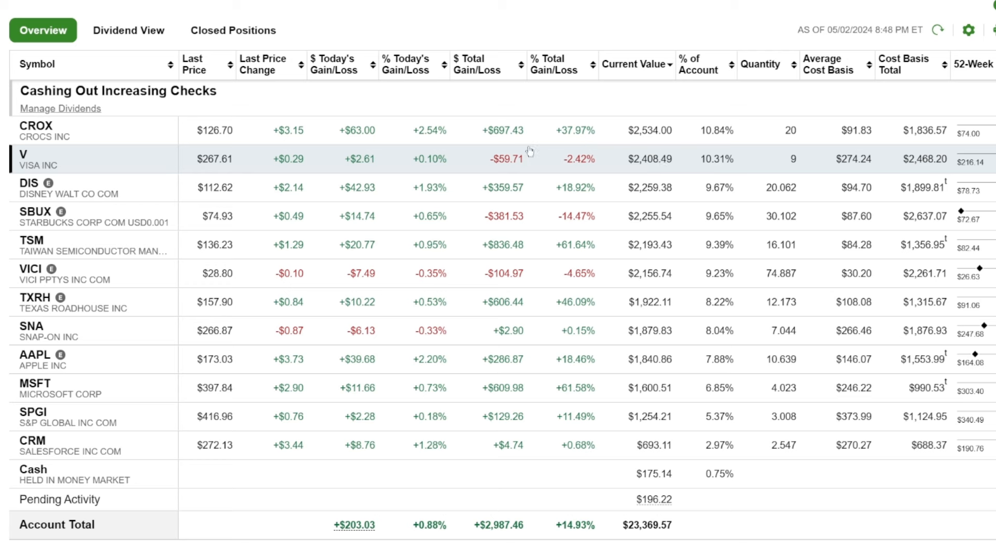
mouse_move(632, 115)
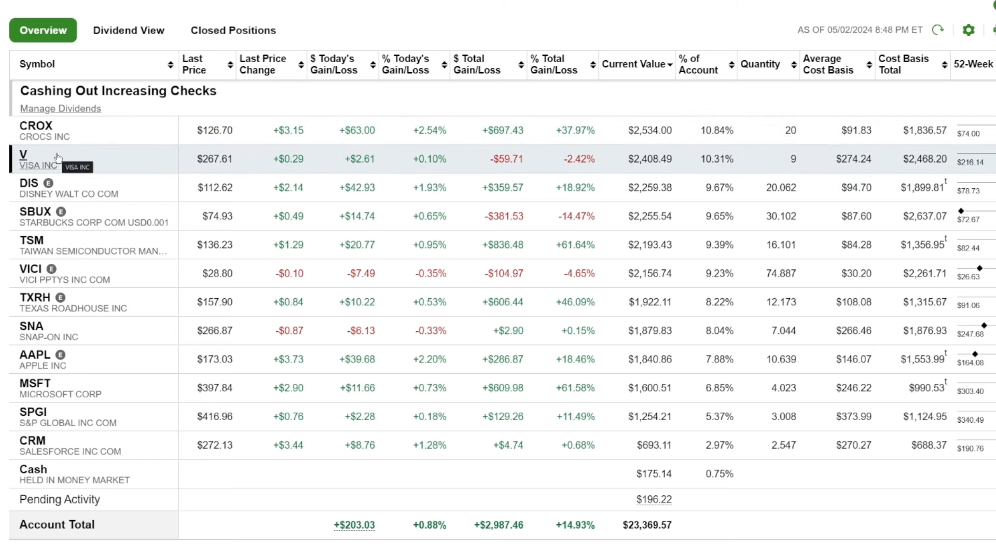
mouse_move(66, 187)
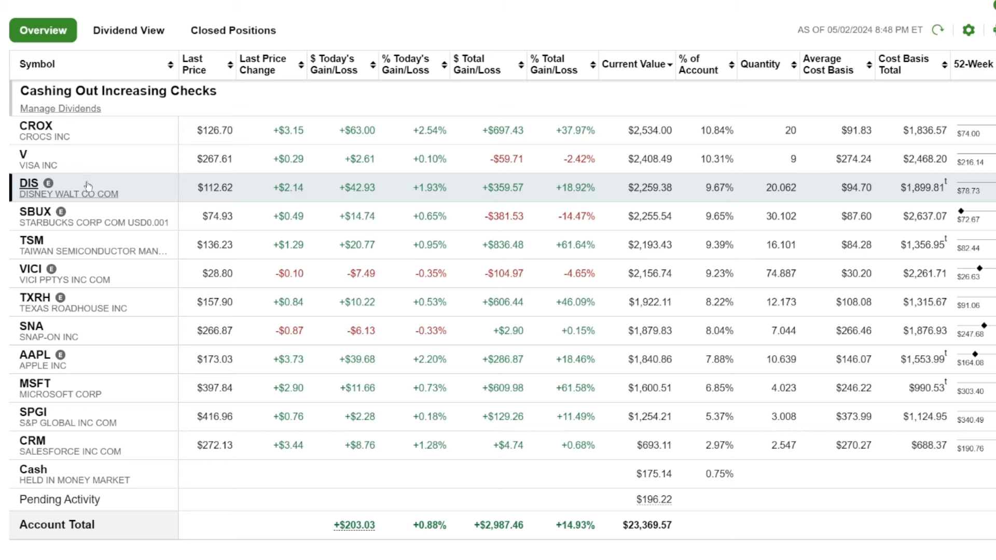
mouse_move(75, 216)
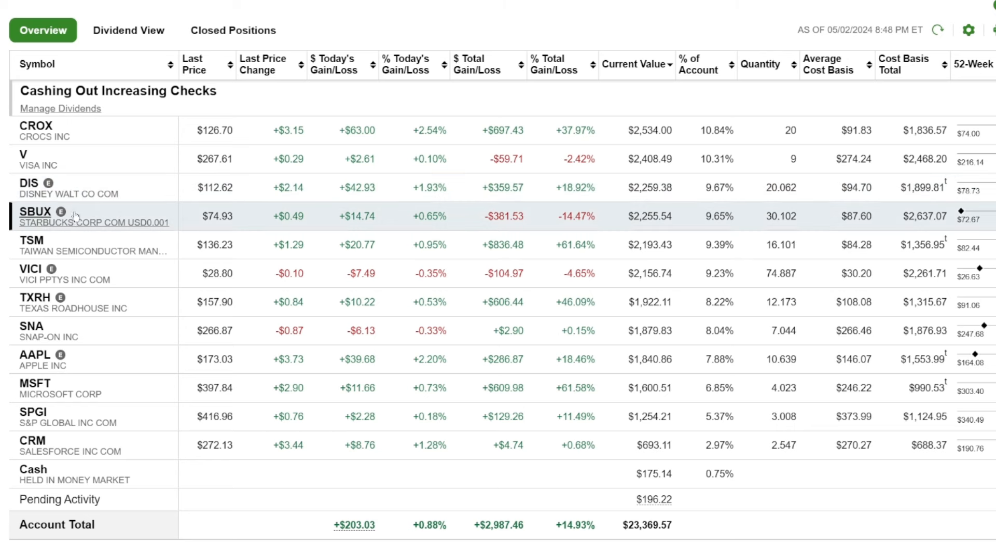
mouse_move(72, 194)
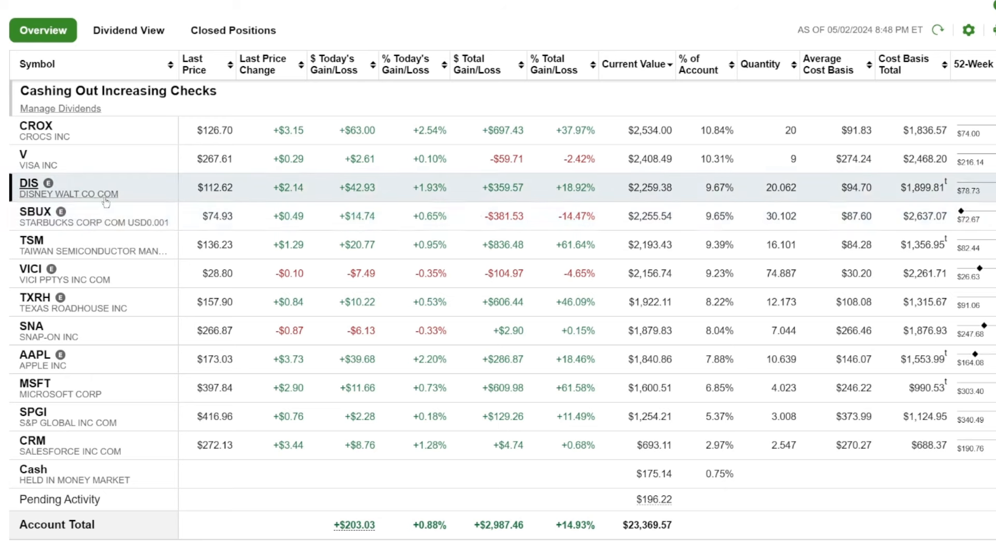
mouse_move(111, 205)
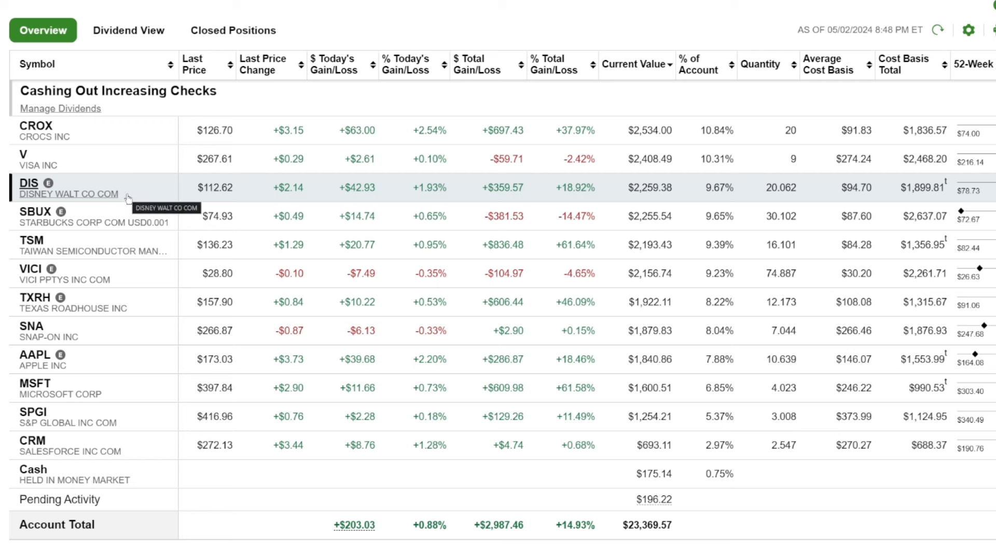
mouse_move(134, 219)
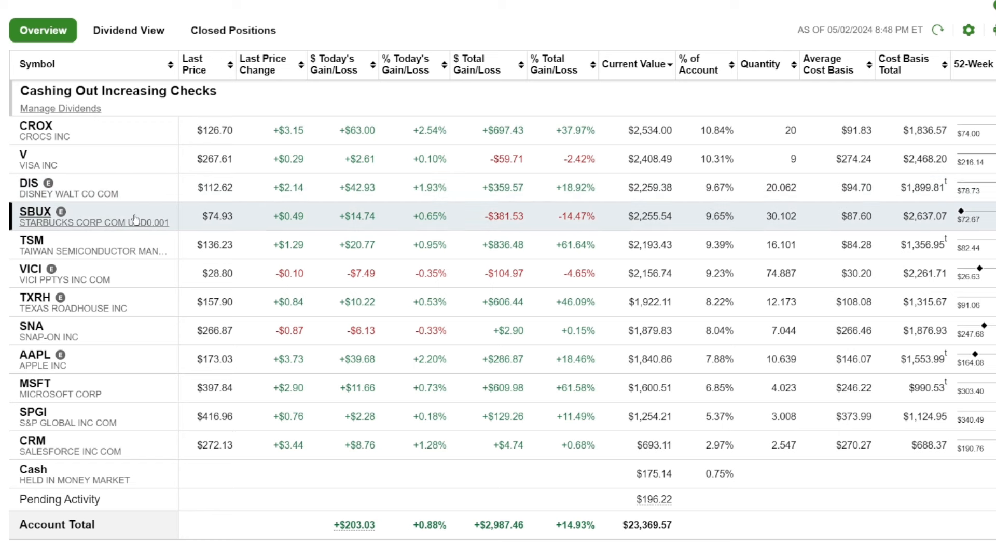
mouse_move(131, 225)
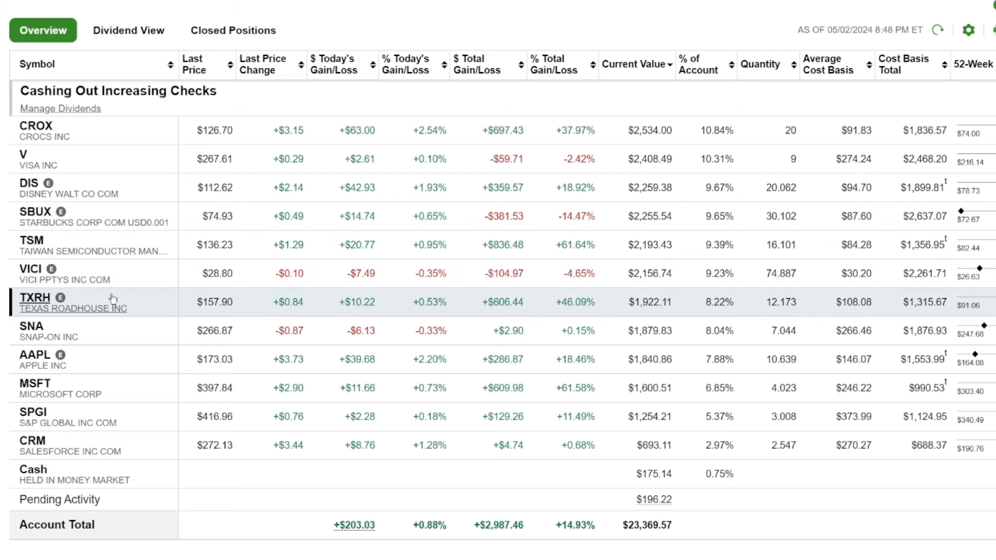
mouse_move(72, 344)
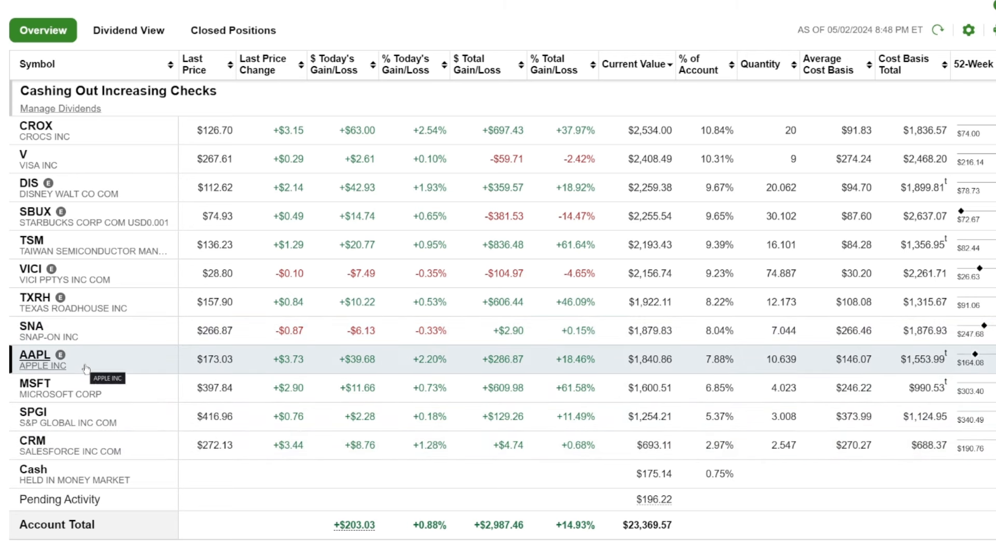
mouse_move(95, 368)
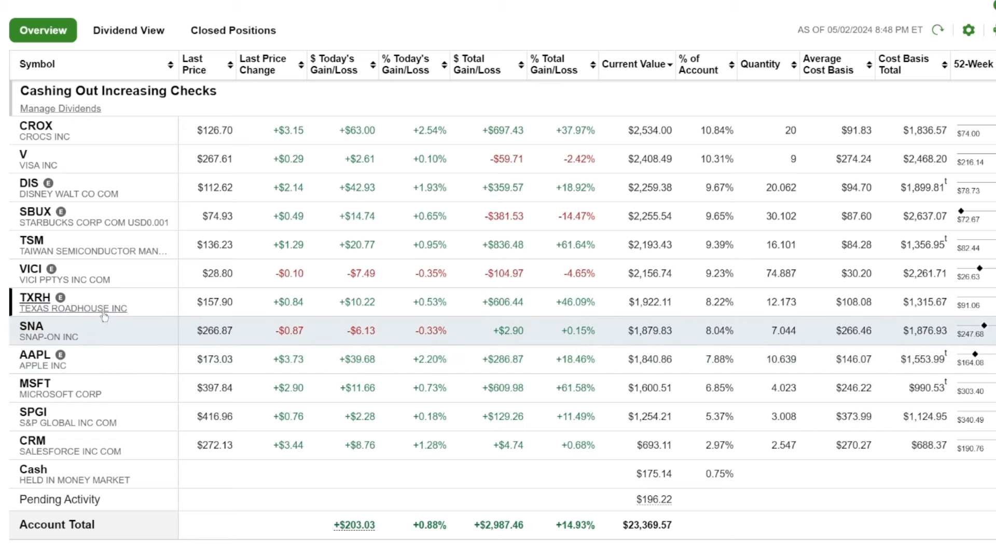
mouse_move(83, 279)
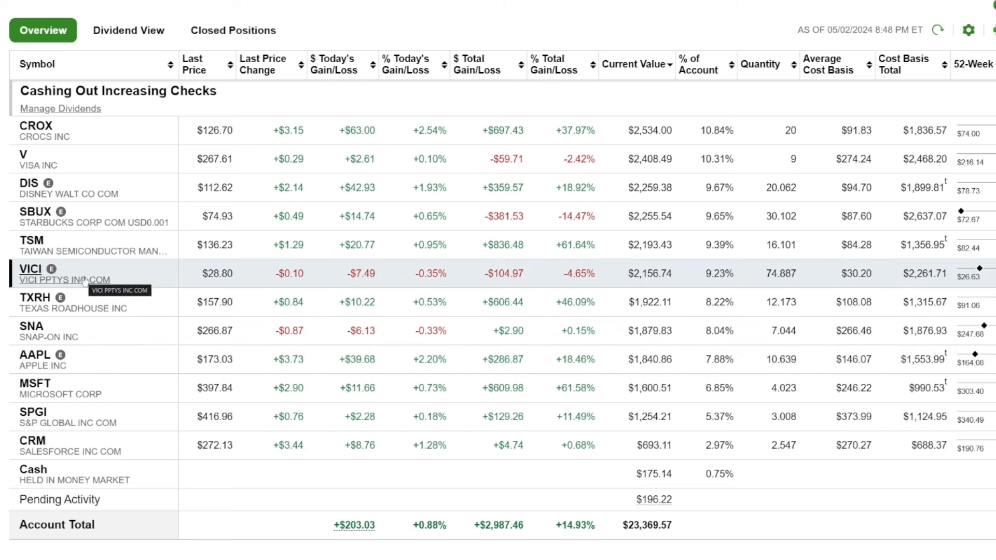
mouse_move(81, 365)
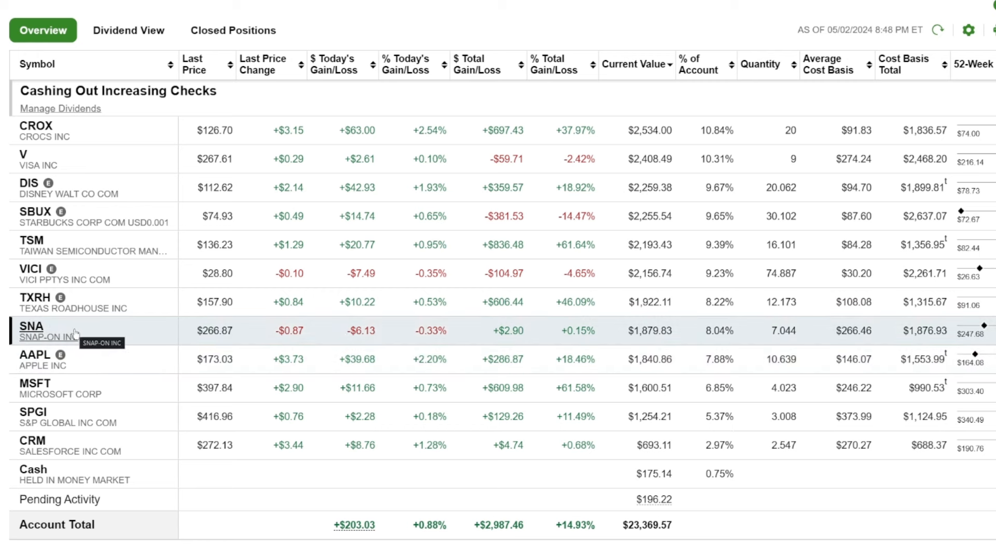
mouse_move(147, 459)
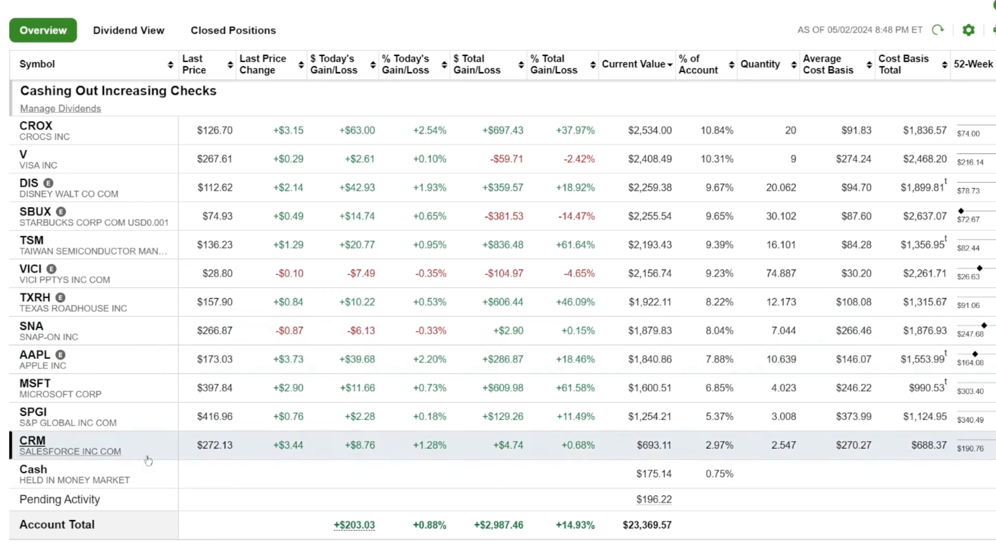
mouse_move(713, 474)
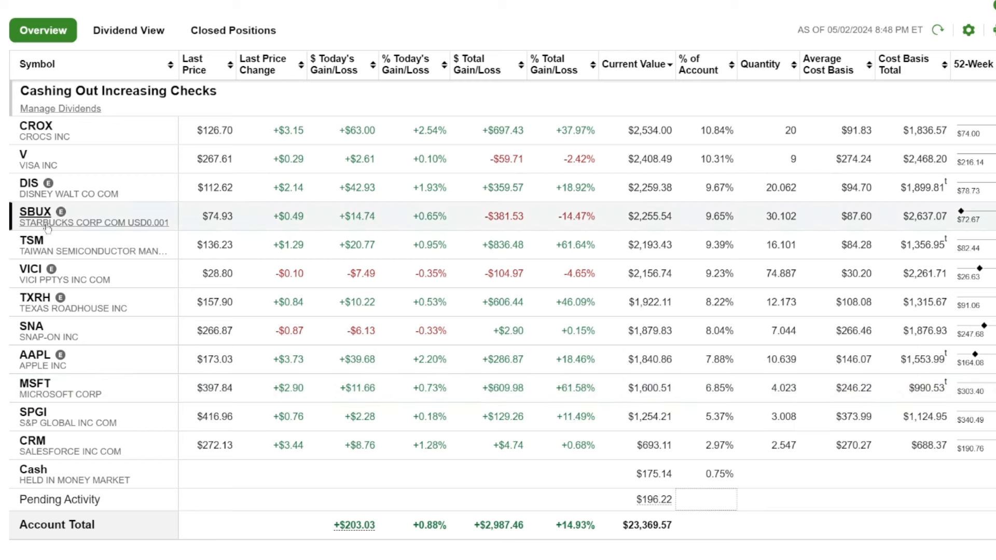
mouse_move(73, 197)
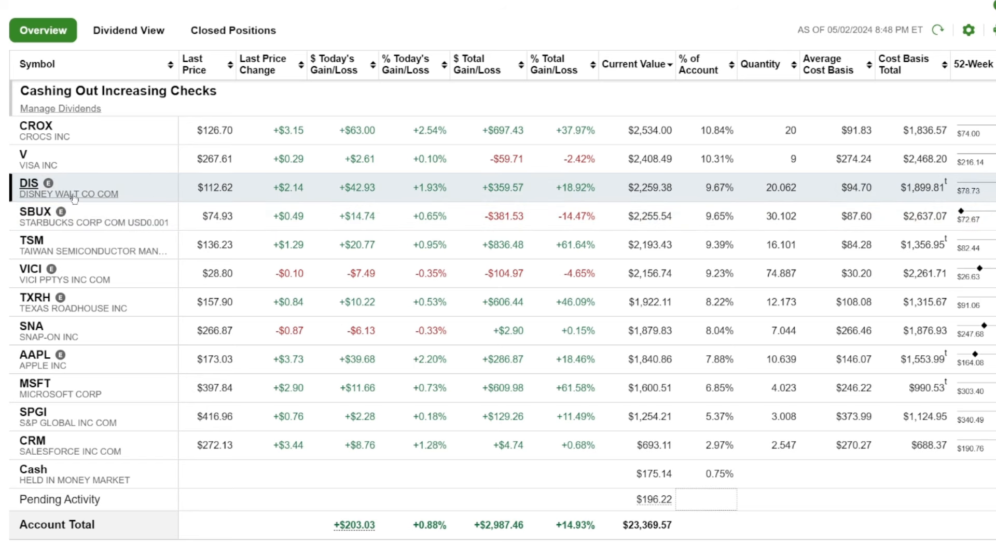
mouse_move(69, 194)
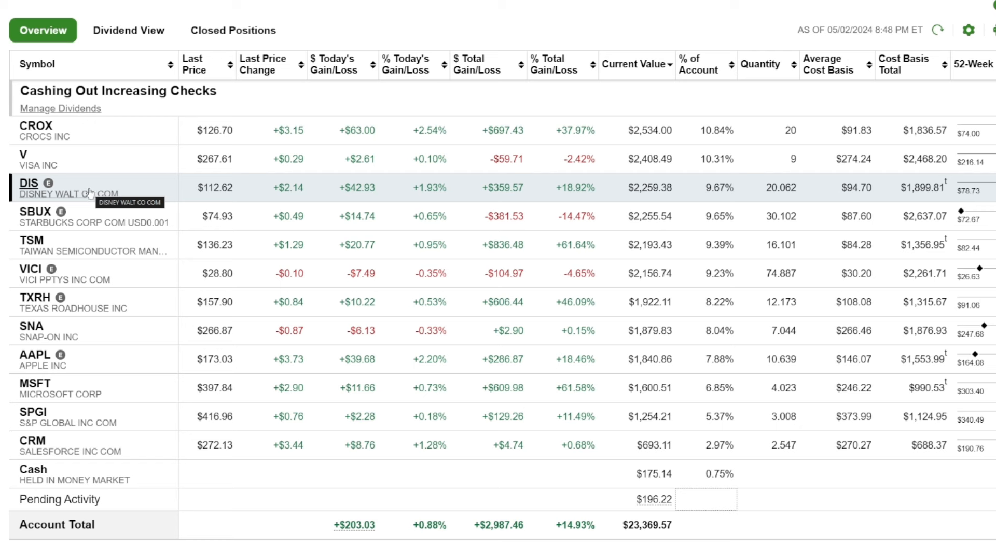
mouse_move(92, 194)
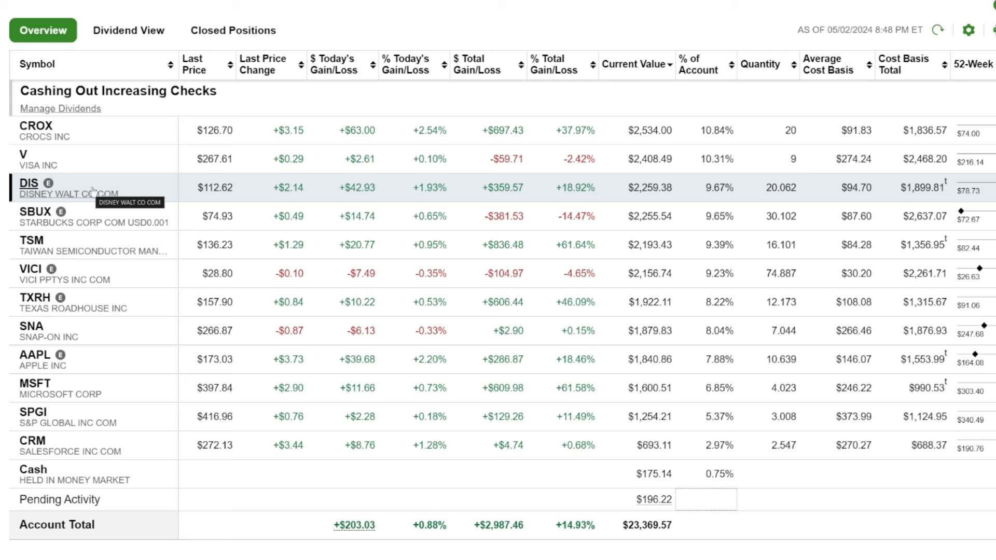
mouse_move(51, 177)
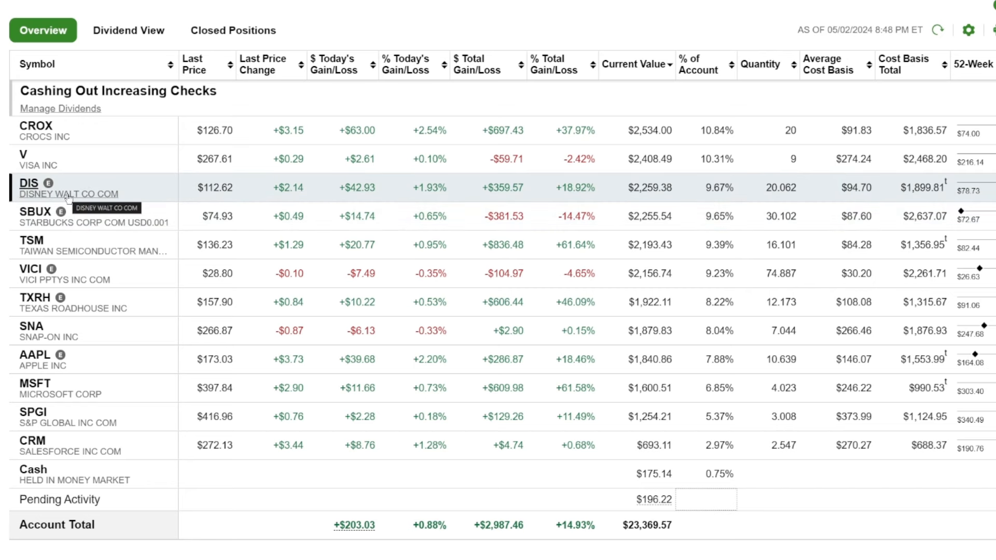
mouse_move(29, 158)
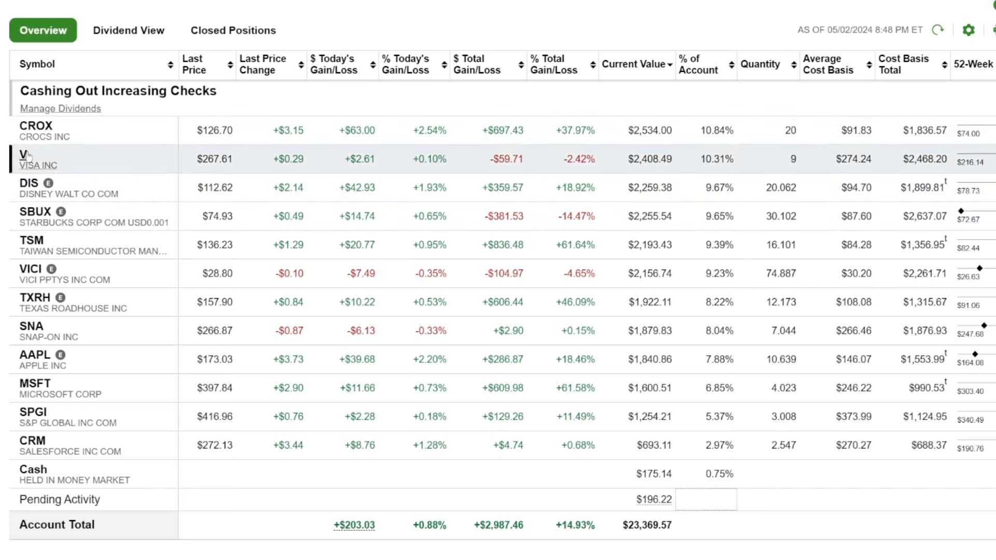
mouse_move(35, 417)
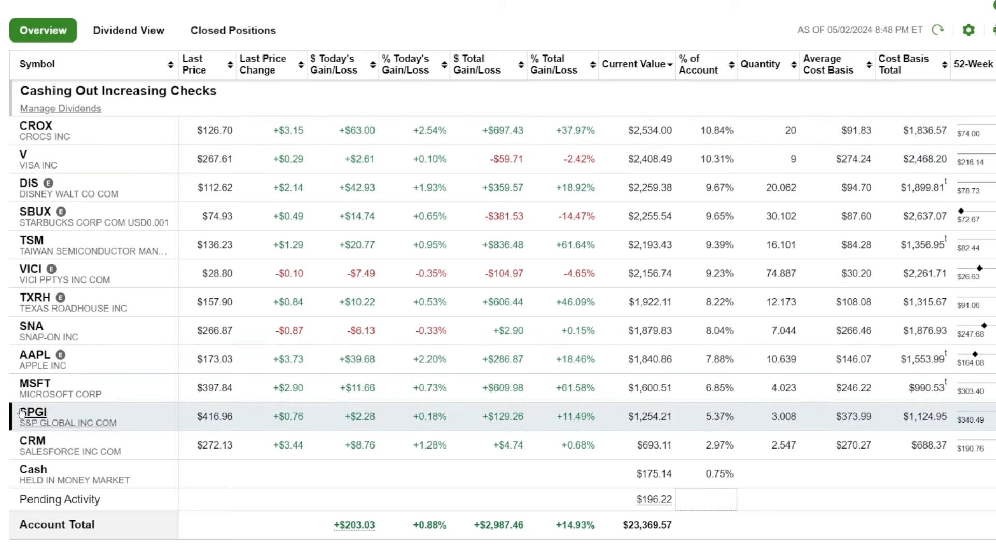